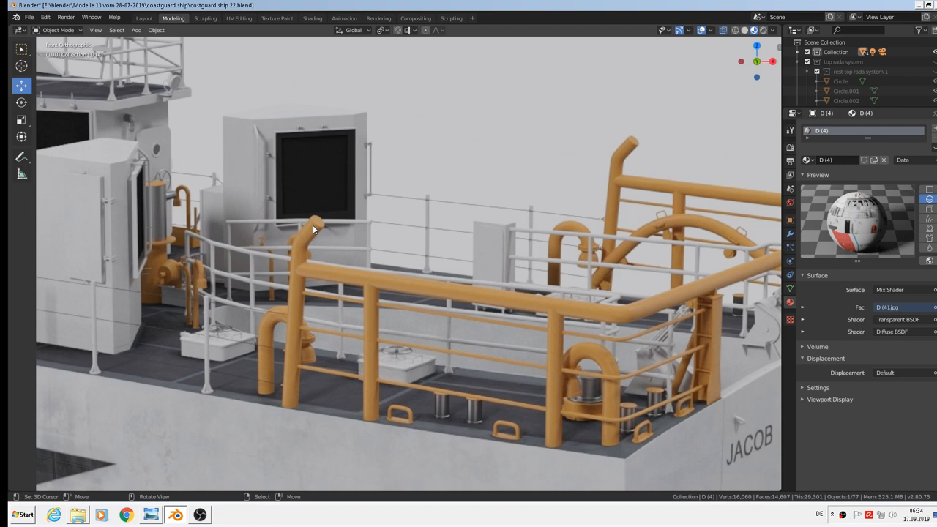
Place a new Bezier curve at the 3D cursor atop the orange pipe and scale it down.
click(136, 29)
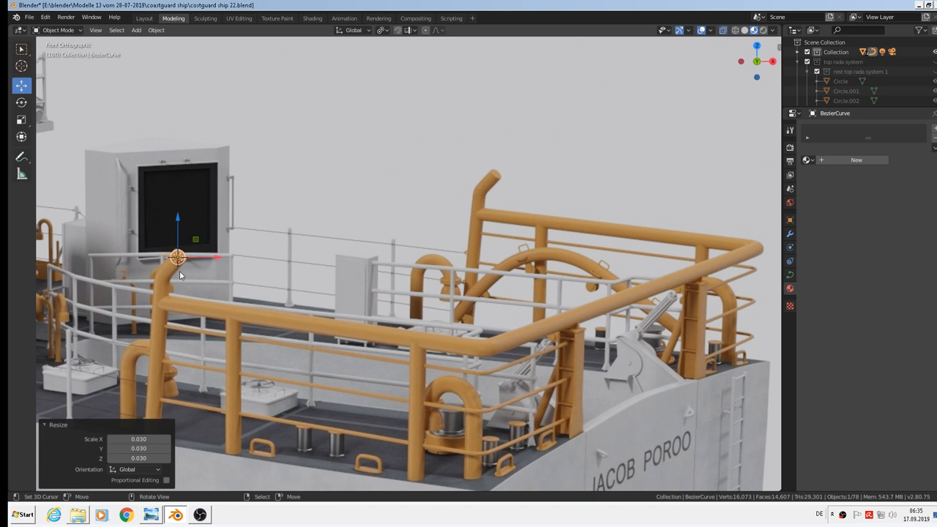
Move and extend the curve points so the Bezier follows the bent orange pipe down to the deck.
key(Tab)
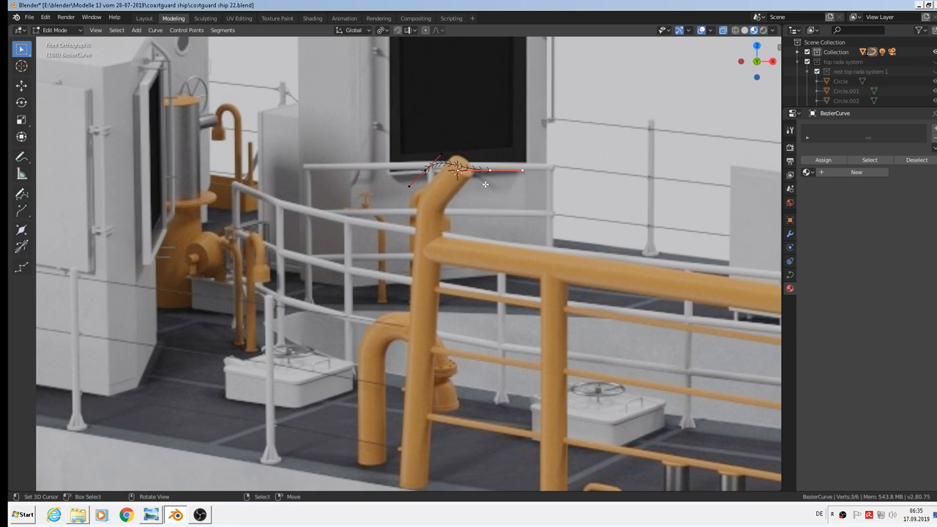
key(g)
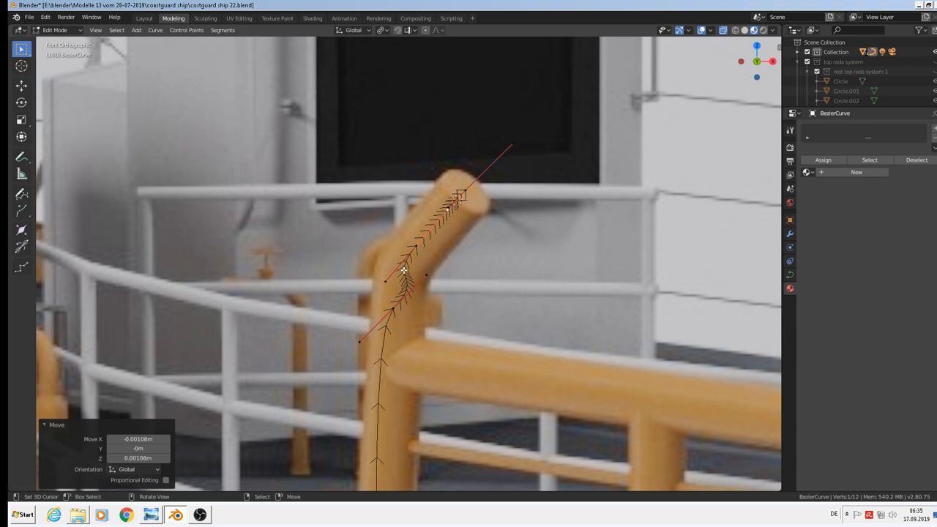
key(g)
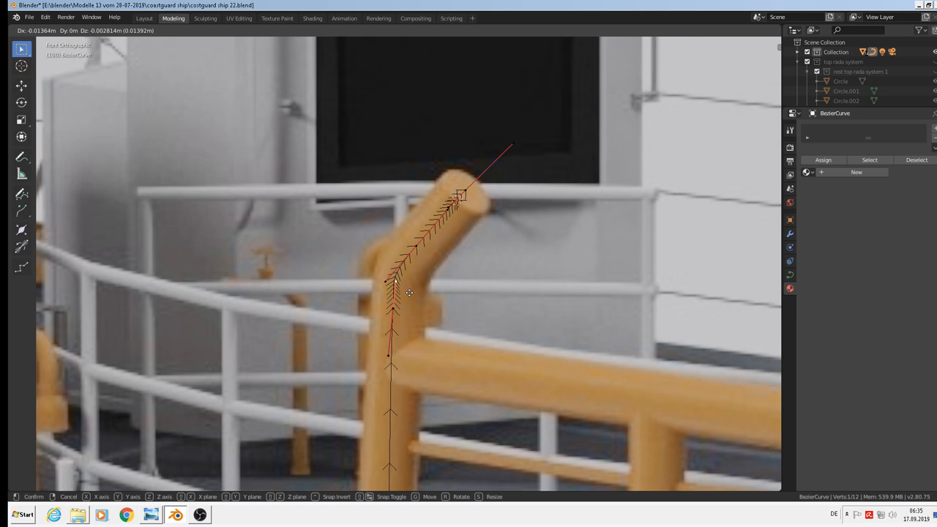
click(395, 285)
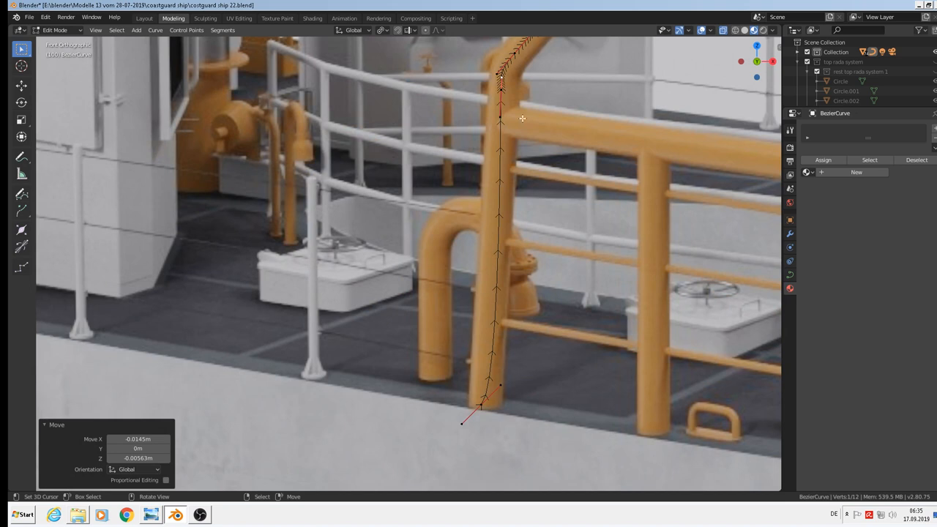
key(g)
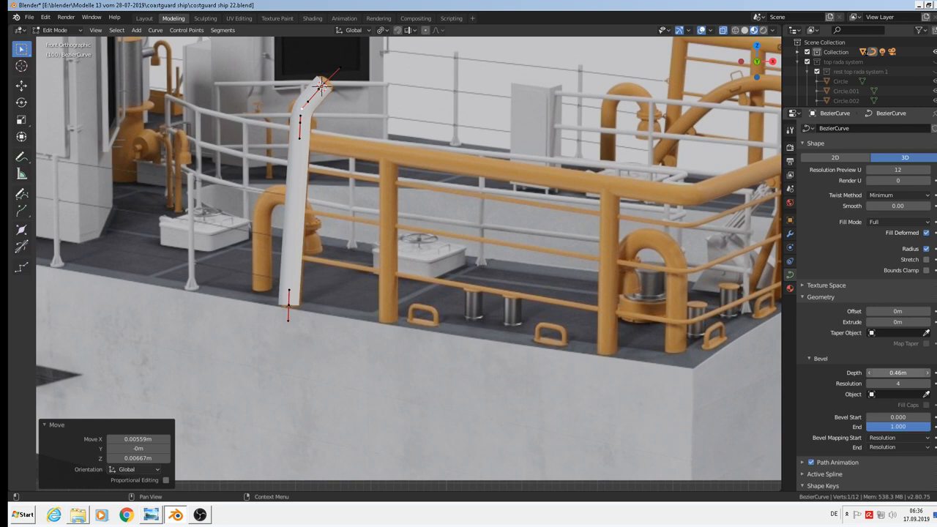
Finish editing the bevelled white tube curve beside the orange pipe.
key(Tab)
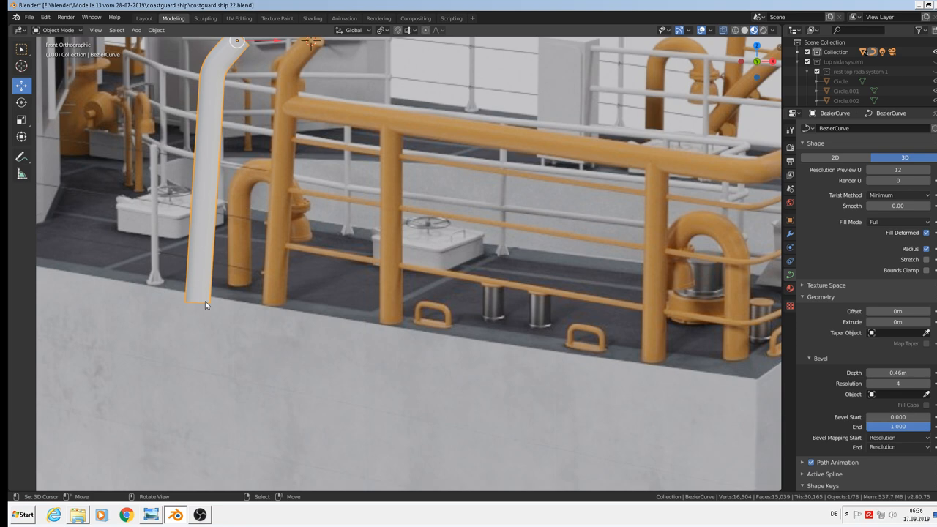
Duplicate the white tube into a second tube BezierCurve.001 running along the hull.
click(155, 29)
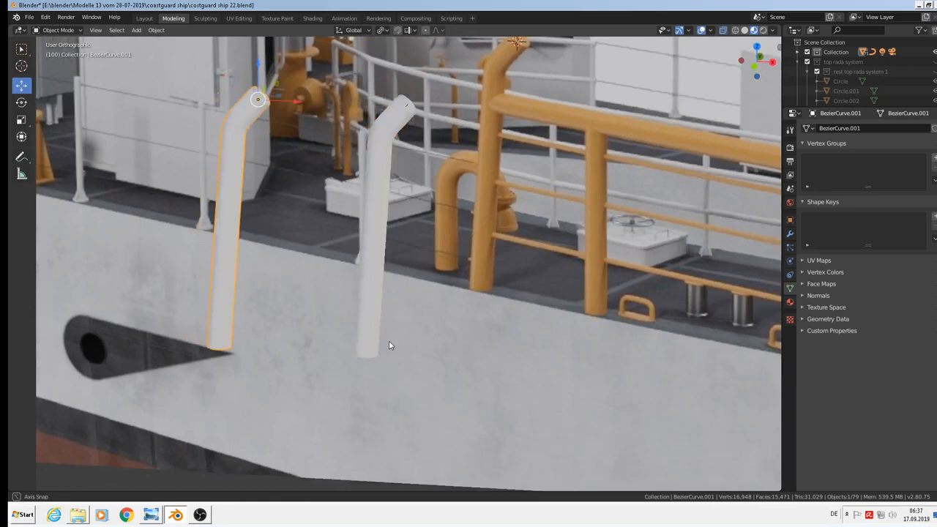
key(Tab)
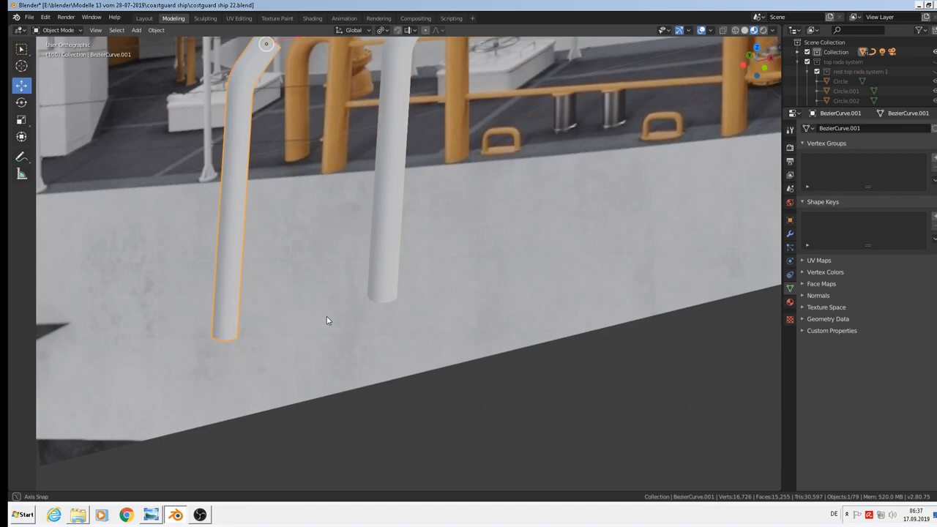
drag(328, 320, 354, 233)
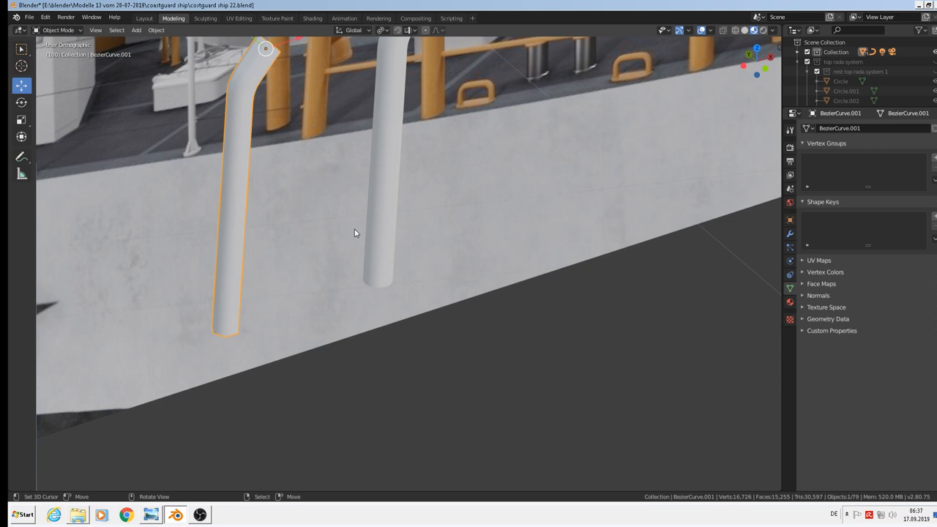
drag(354, 233, 269, 154)
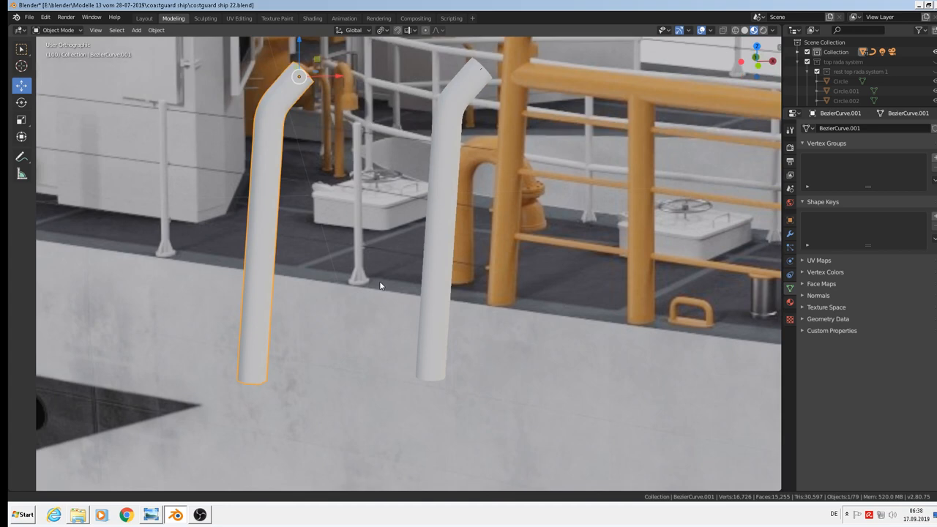
drag(381, 285, 410, 213)
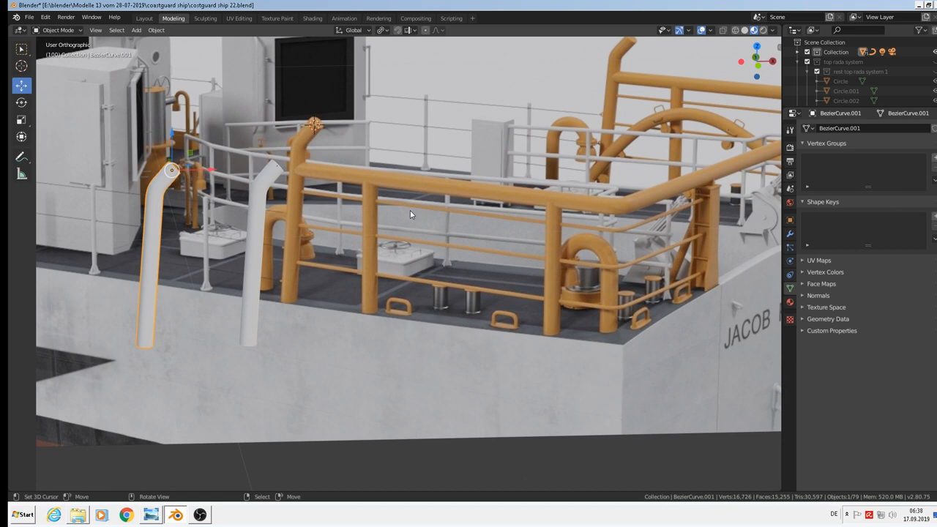
mouse_move(392, 210)
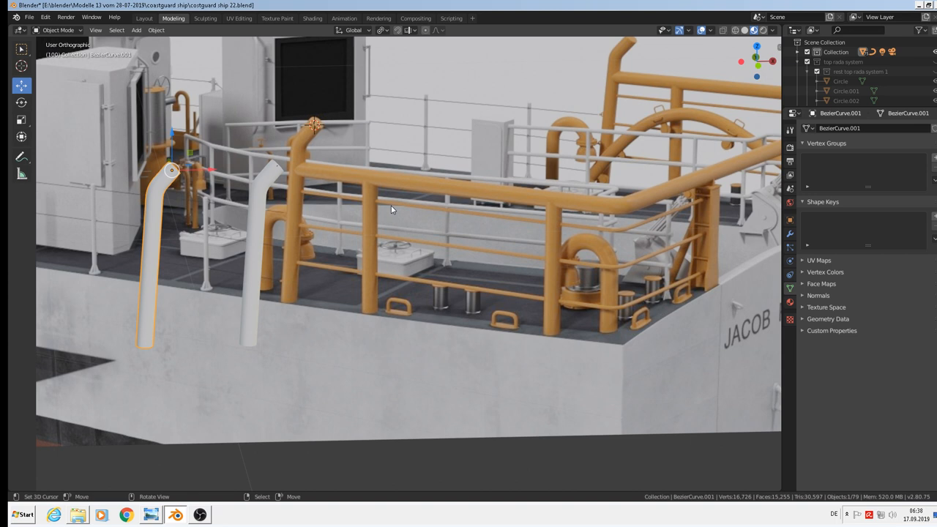
Convert the original white tube BezierCurve to a mesh like its copy.
click(275, 168)
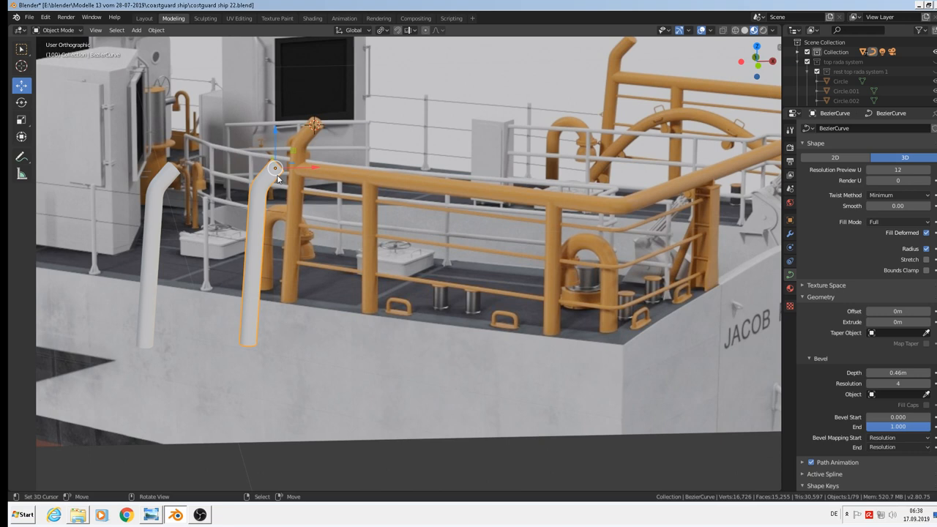
click(155, 29)
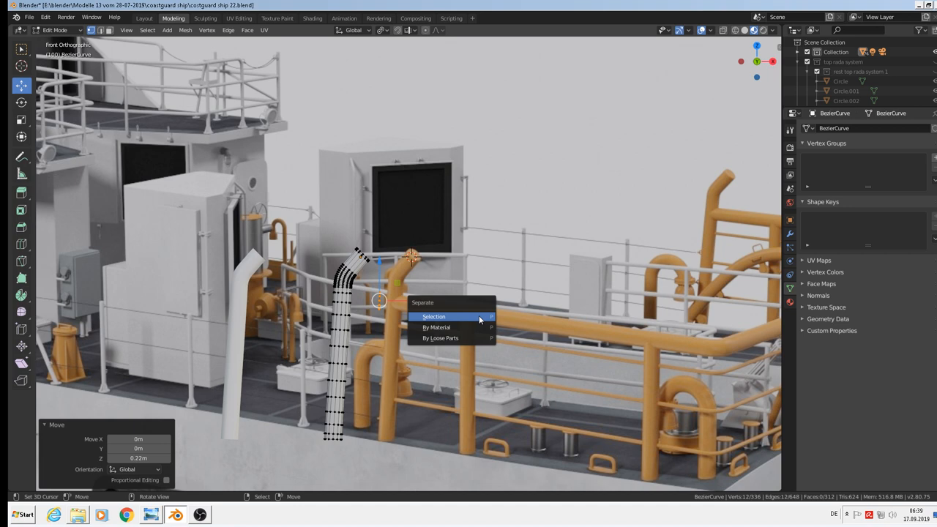
Separate the copied tube geometry into its own object BezierCurve.002 beside the railing.
click(433, 316)
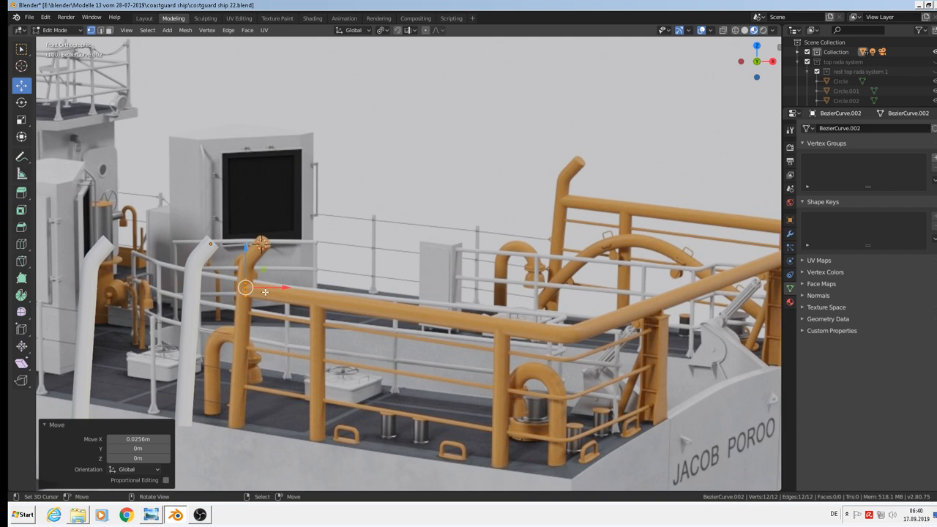
Build a white bent pipe post BezierCurve.003 at the deck railing beside the doorway.
key(E)
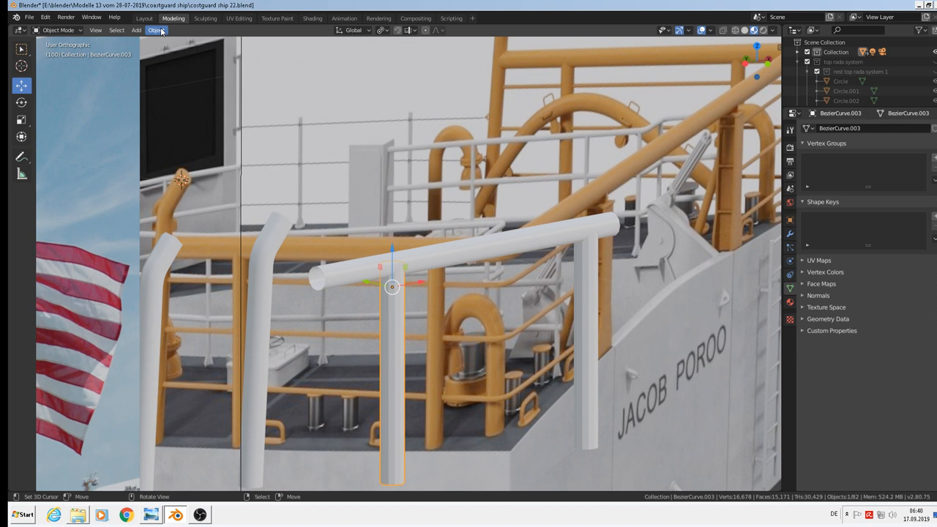
click(155, 29)
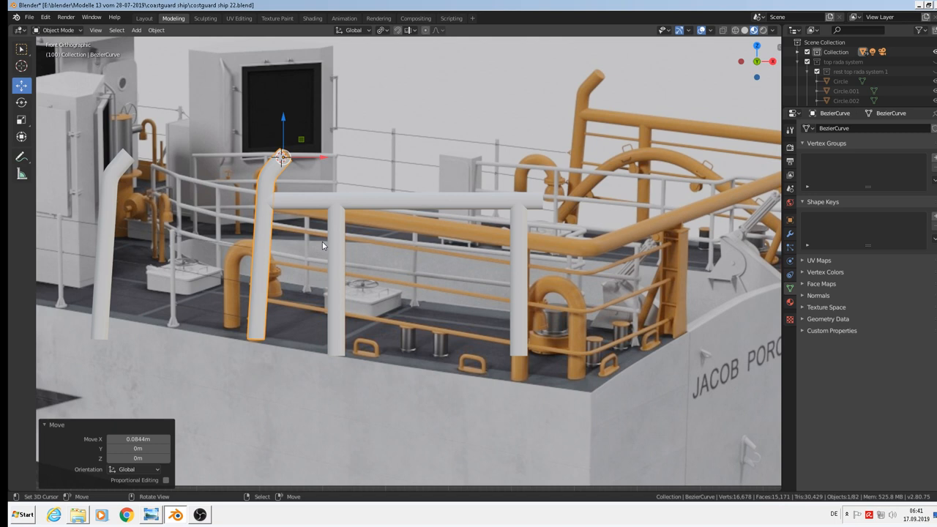
mouse_move(592, 314)
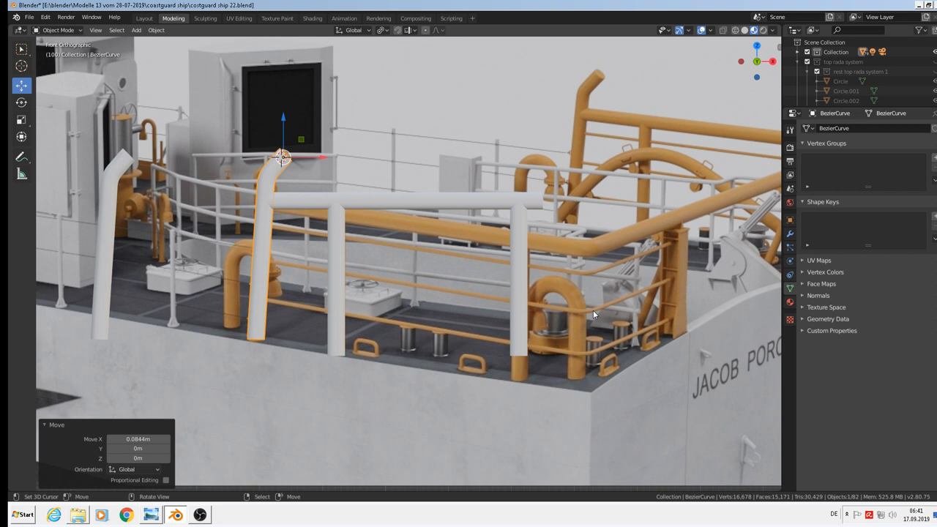
drag(593, 315, 445, 262)
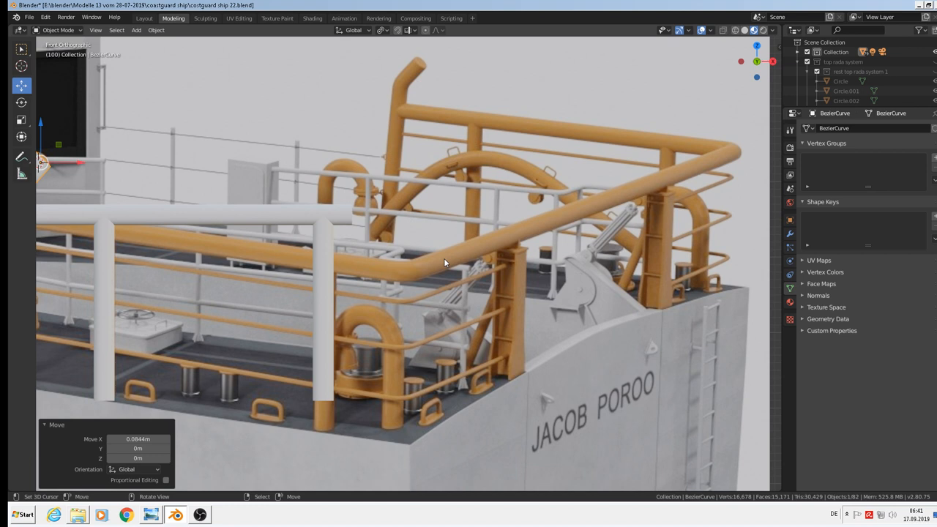
mouse_move(175, 143)
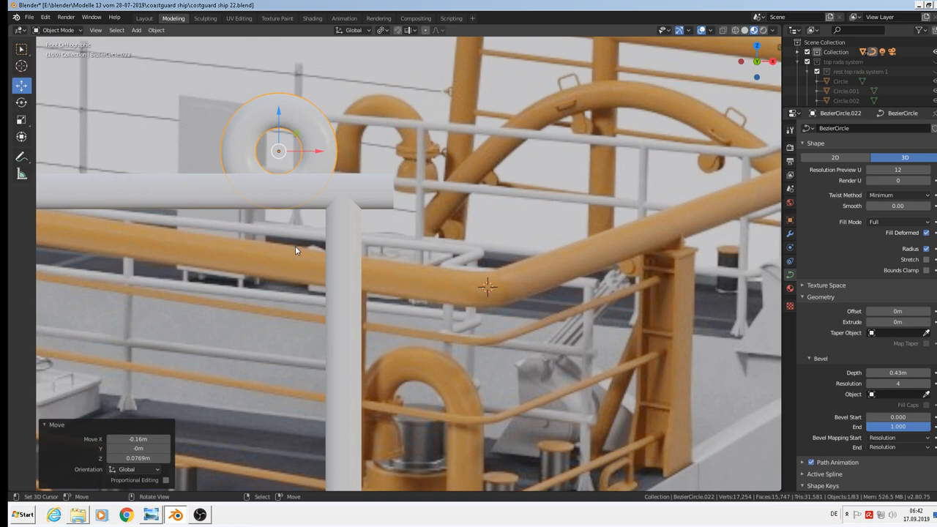
Add a white bevelled ring BezierCircle.023 on top of the railing post near the bow.
click(155, 30)
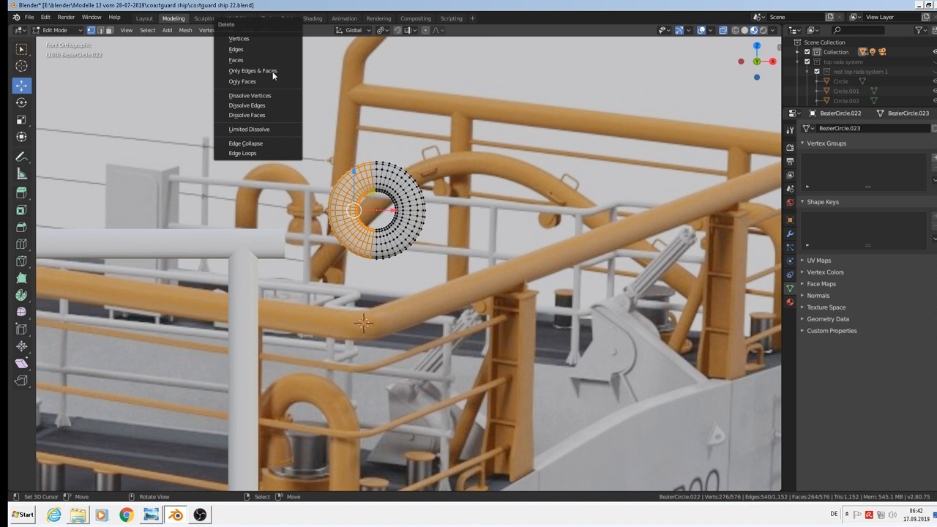
Delete most of the ring's vertices, leaving a short curved elbow at the railing joint.
click(235, 58)
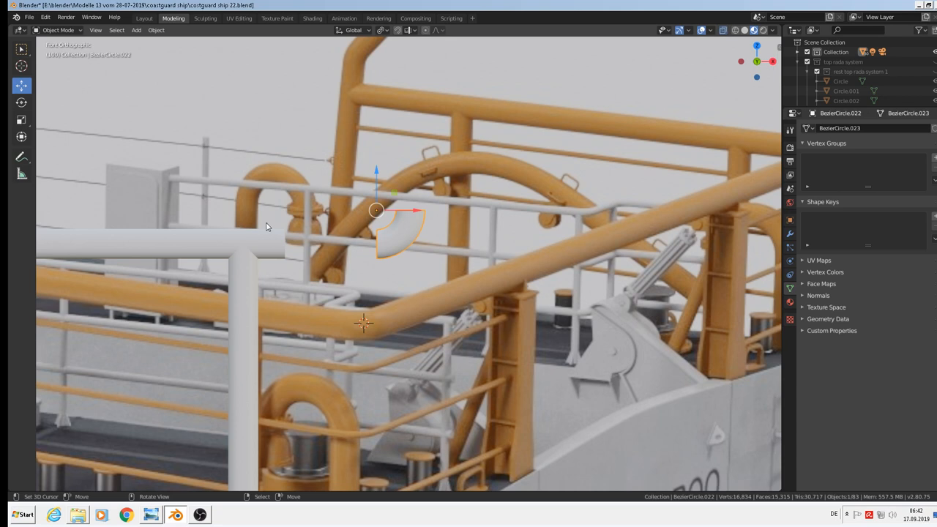
Move the elbow piece onto the open end of the white handrail pipe.
key(r)
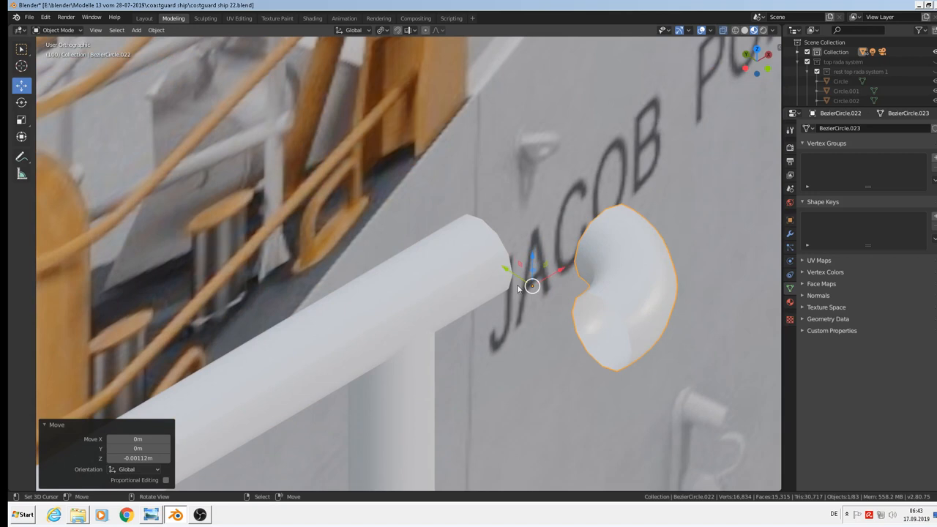
click(155, 29)
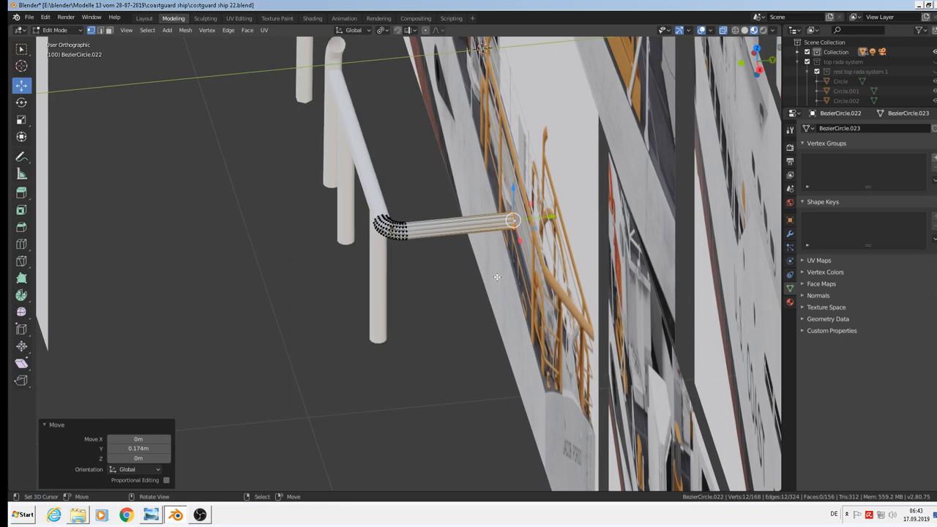
Extrude a straight pipe section from the elbow's open end toward the rail corner.
key(Tab)
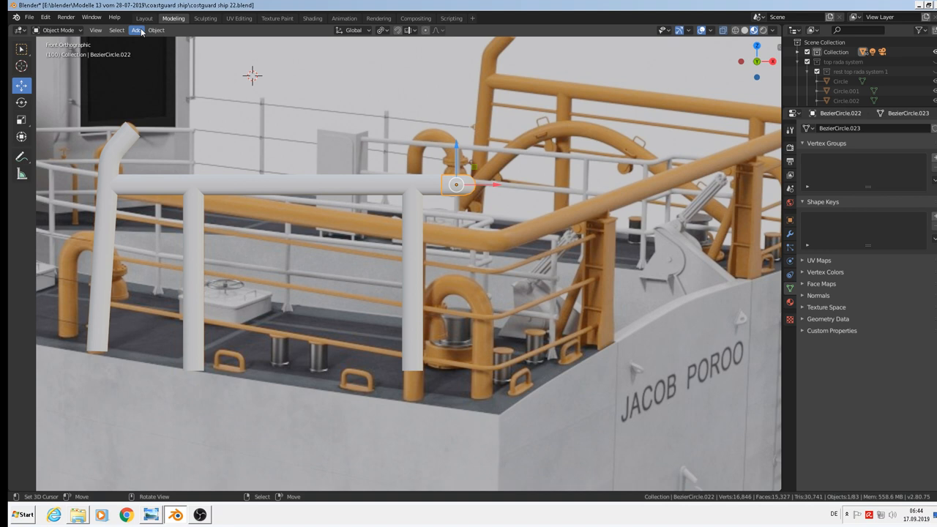
Add a thin bevelled circle curve by the orange post and duplicate it.
click(136, 29)
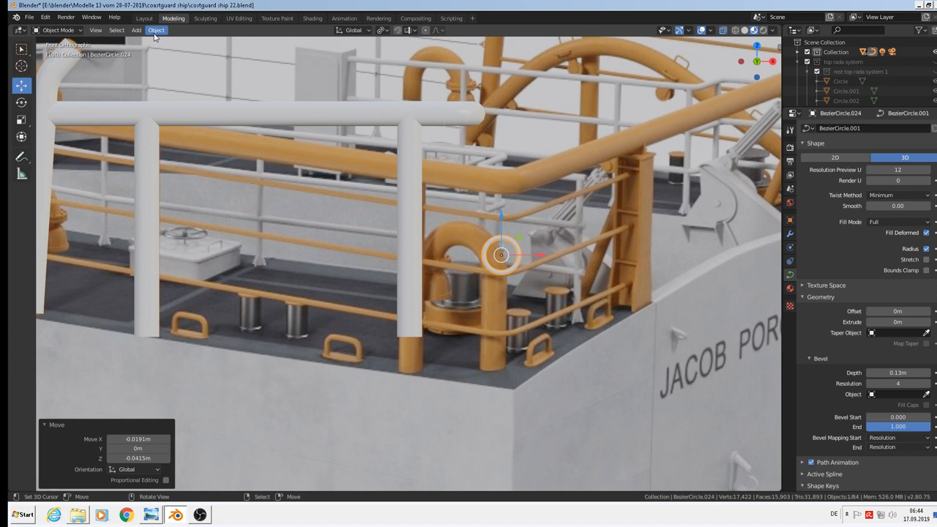
click(155, 29)
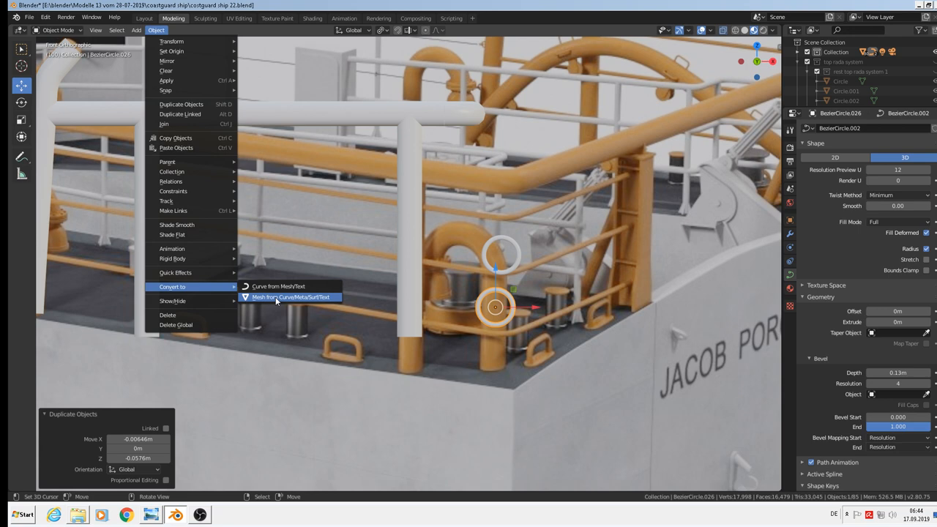
Convert the thin ring curve into a mesh for reshaping into an L-shaped tube.
click(292, 296)
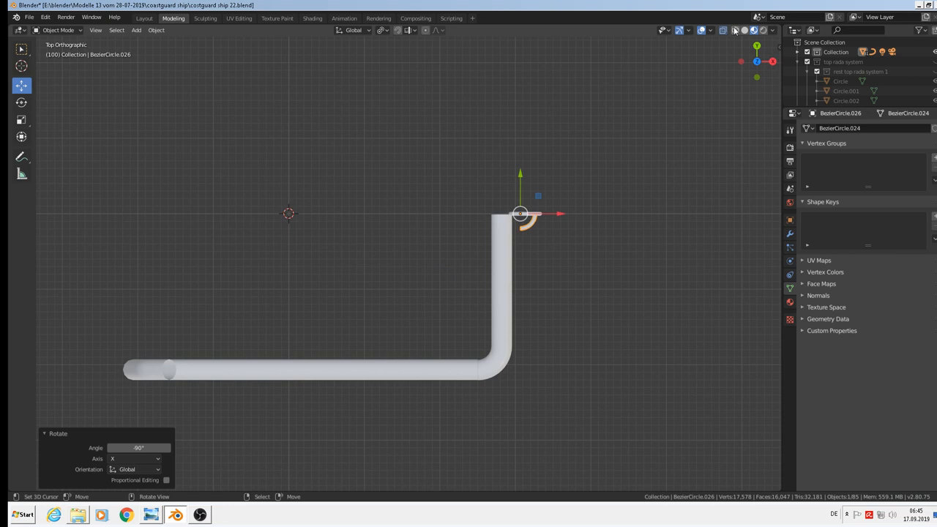
Return to the full ship scene, fit the bent pipe to the railing post and select the white post.
key(g)
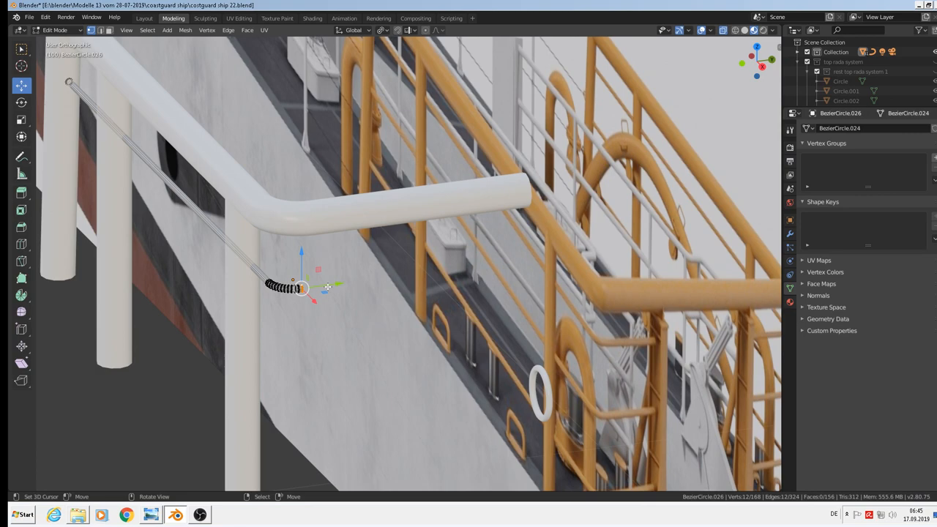
key(Tab)
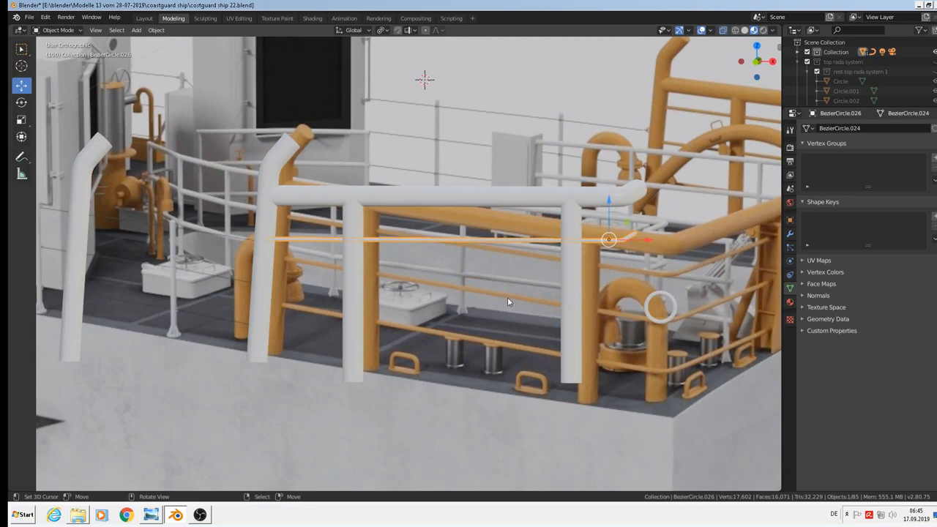
click(29, 18)
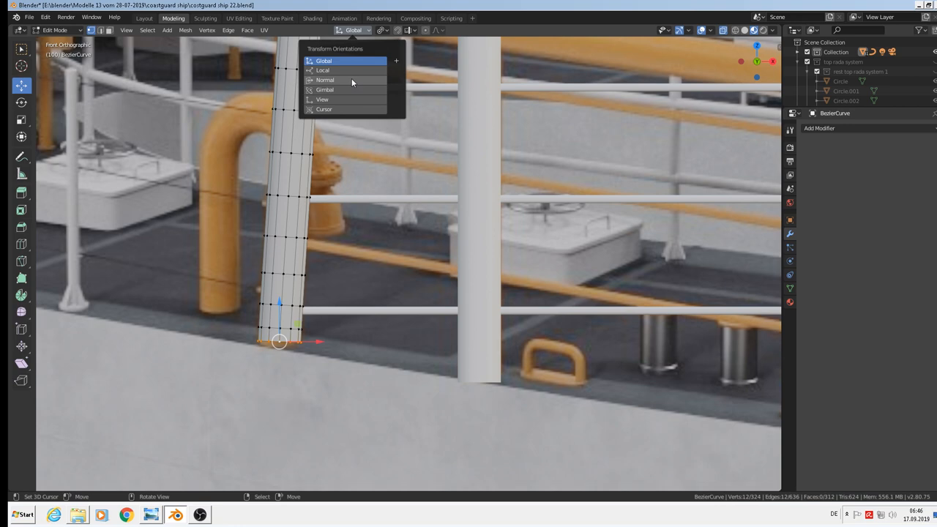
Move the post's bottom vertices along the normal, then re-enter mesh editing.
click(325, 79)
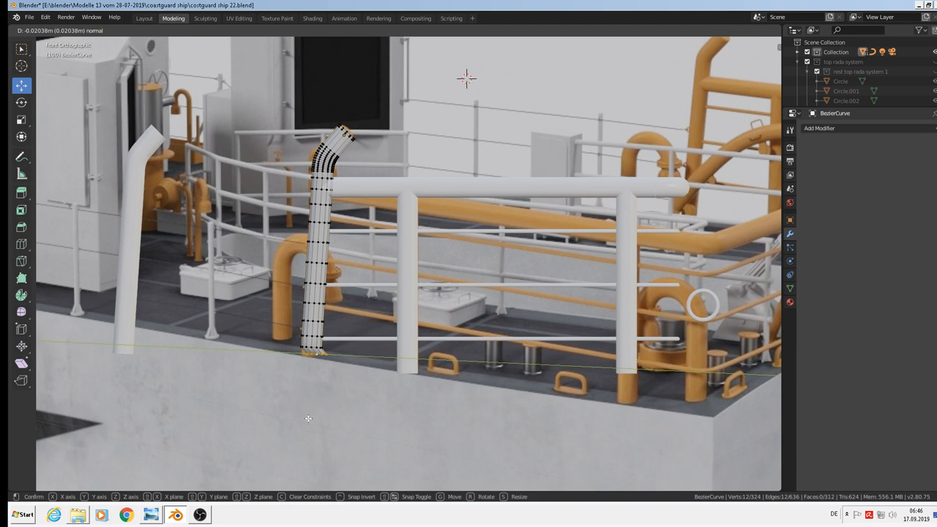
click(155, 29)
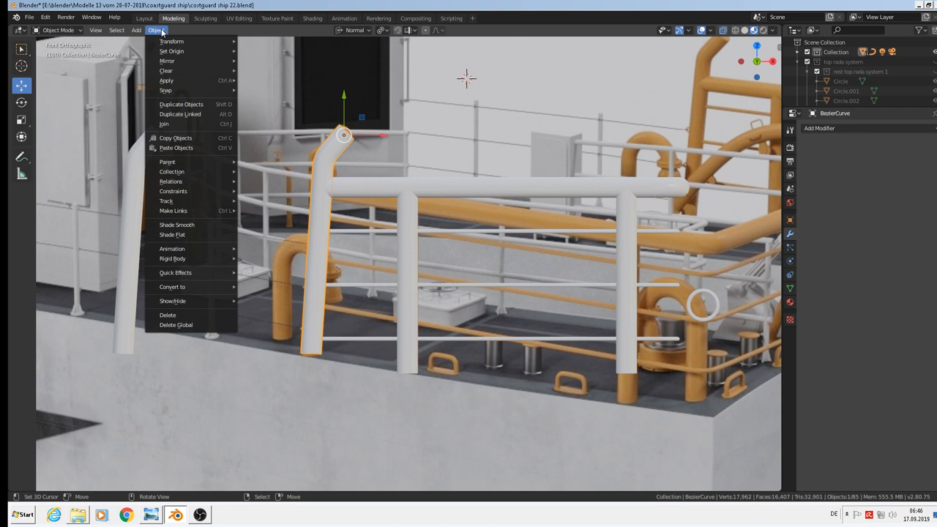
key(Tab)
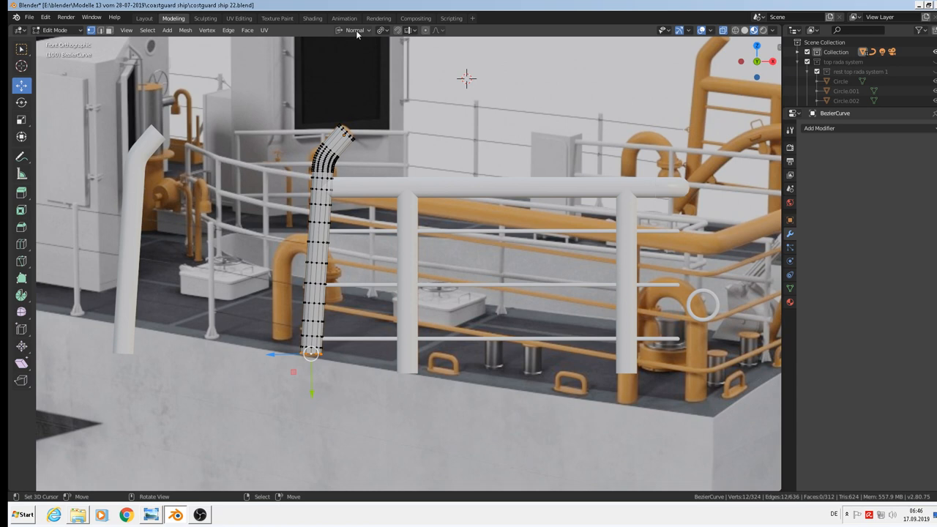
Set the pivot to Median Point and the transform orientation to Local.
click(381, 29)
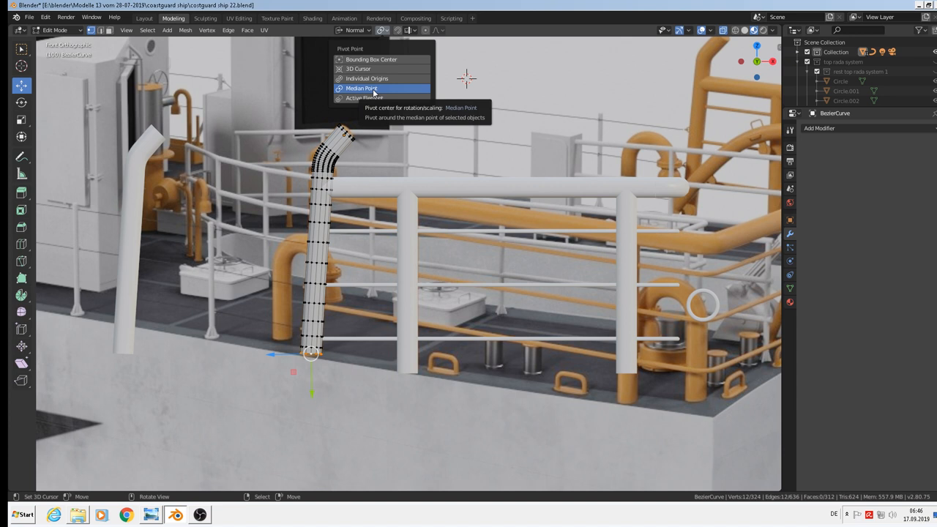
click(354, 29)
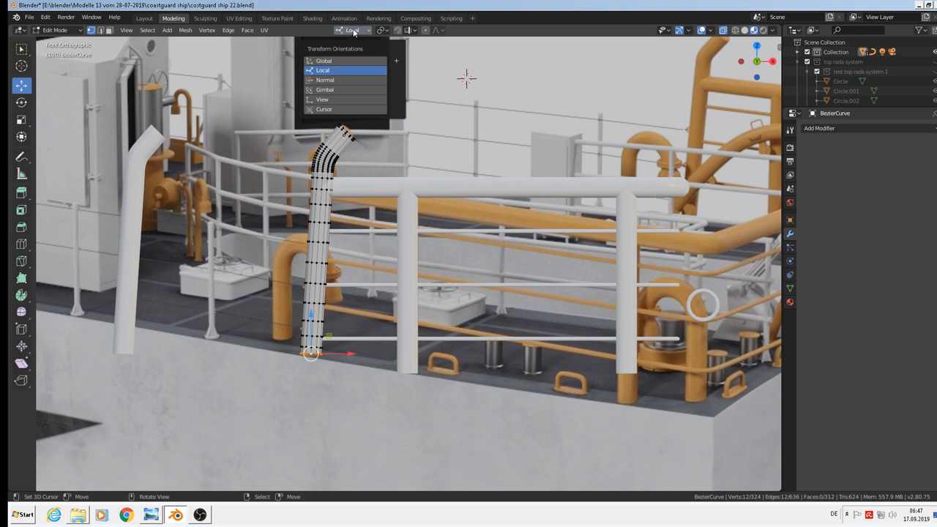
click(325, 79)
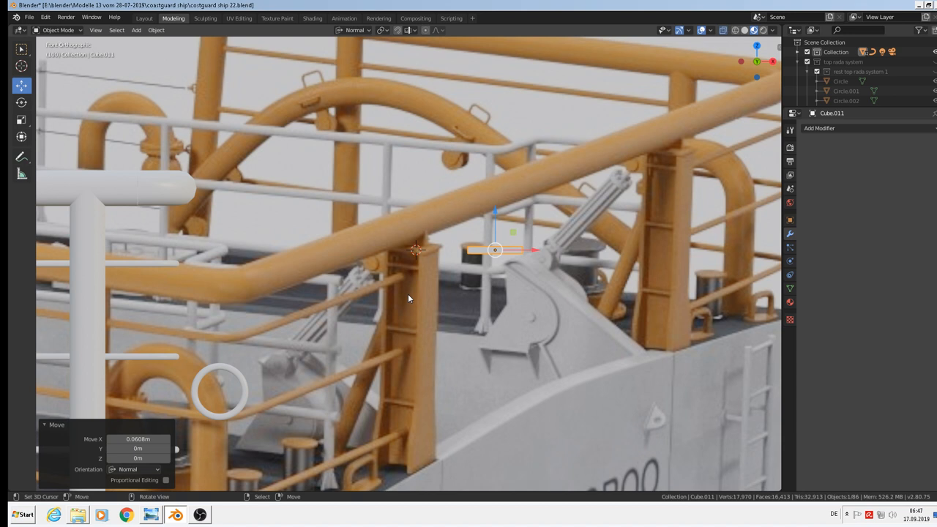
Duplicate the small orange bar and place the copy just above the original.
key(s)
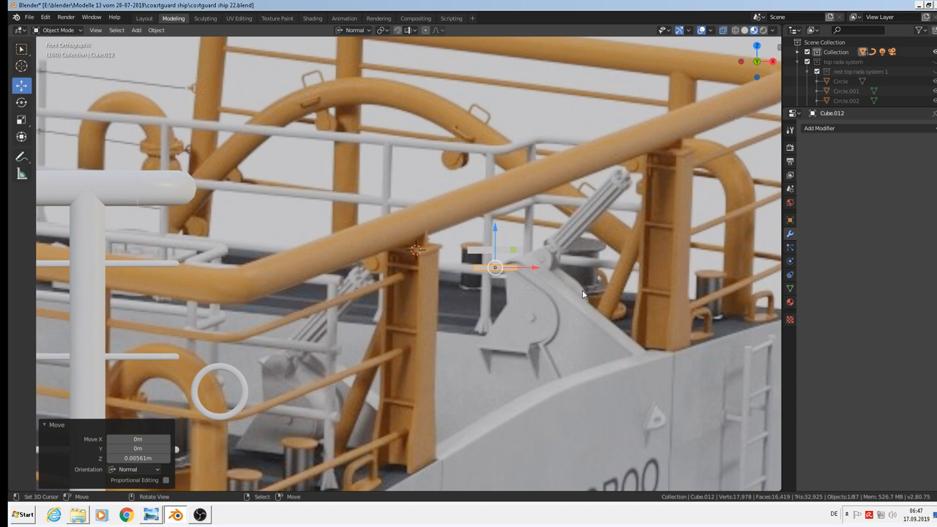
click(819, 129)
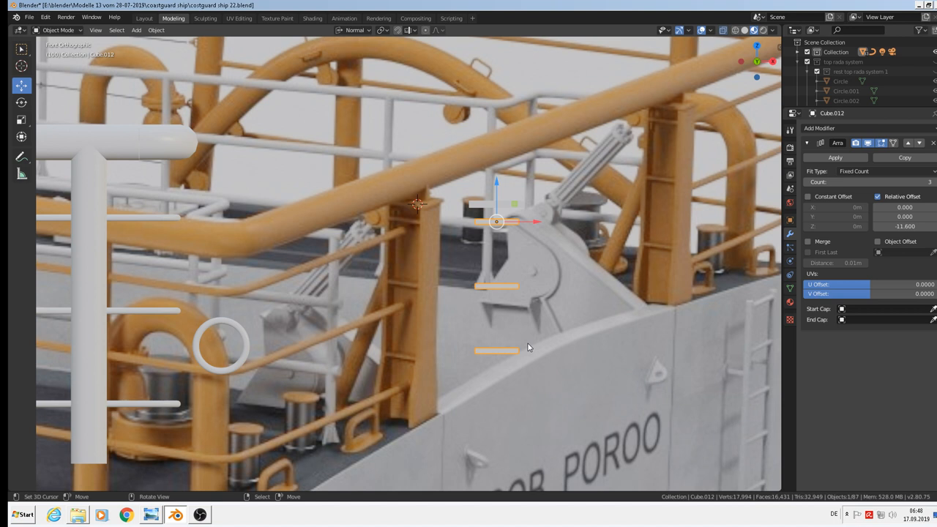
mouse_move(439, 358)
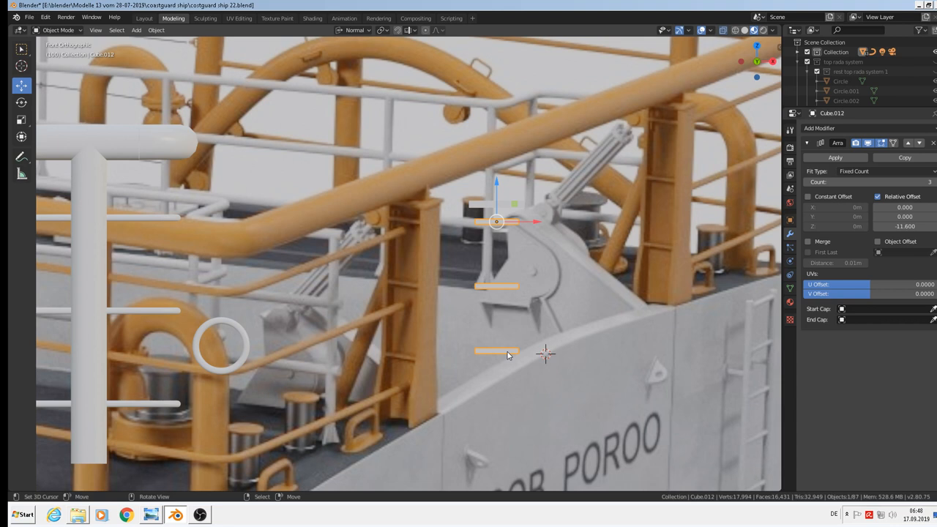
Array the bar downward as a second rung, then rotate a copy beside it 90 degrees.
key(Tab)
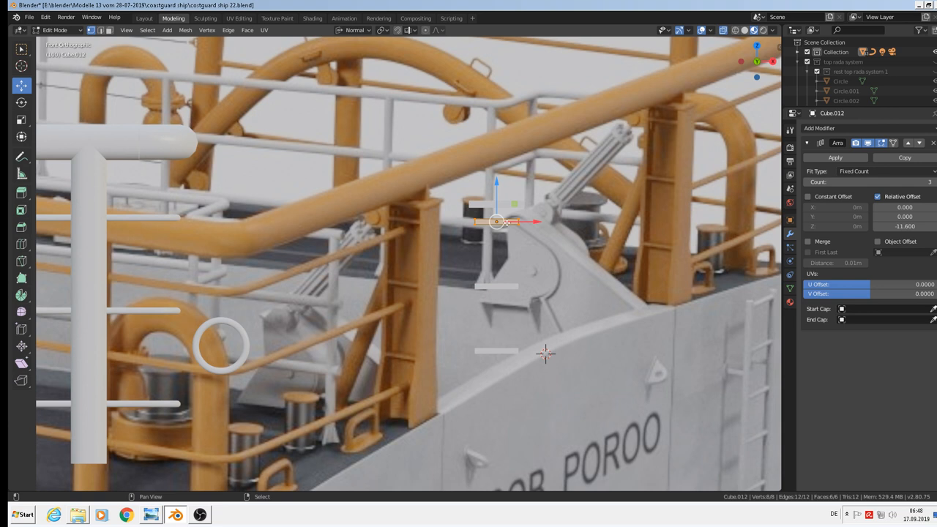
key(Tab)
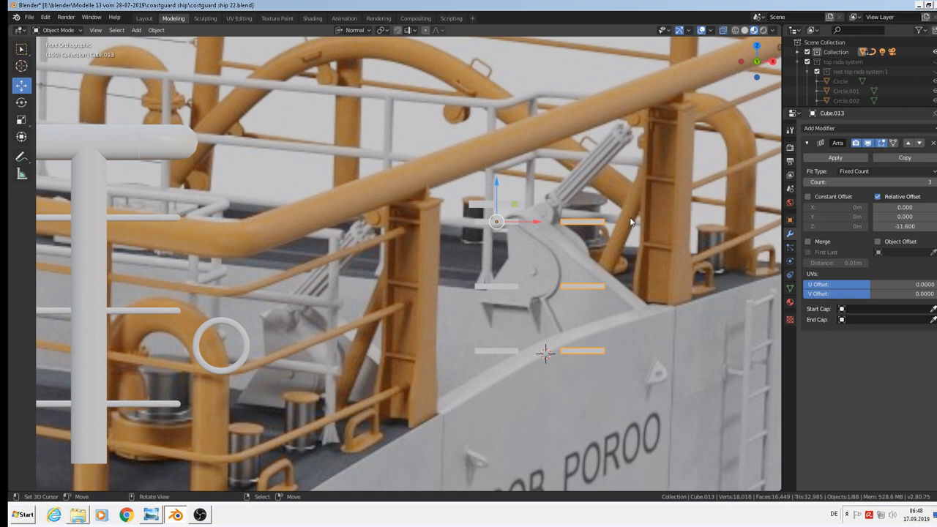
click(155, 30)
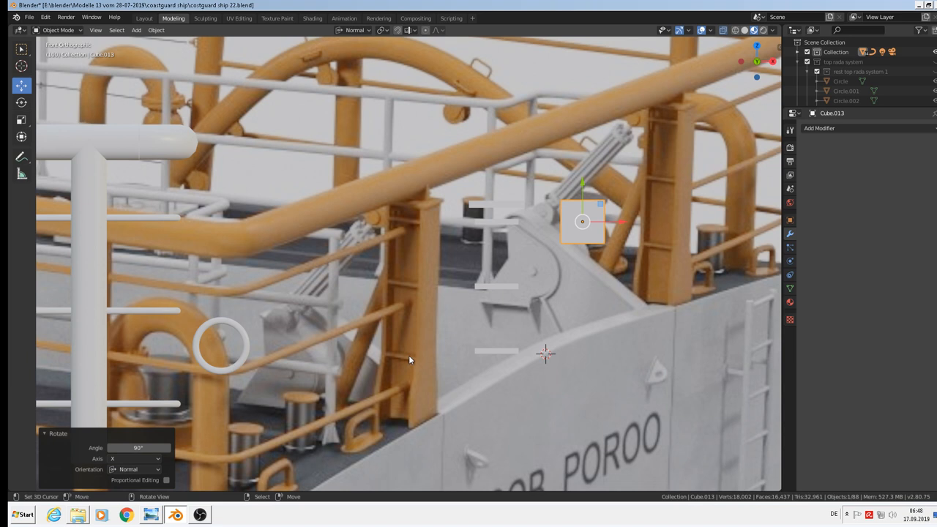
key(Tab)
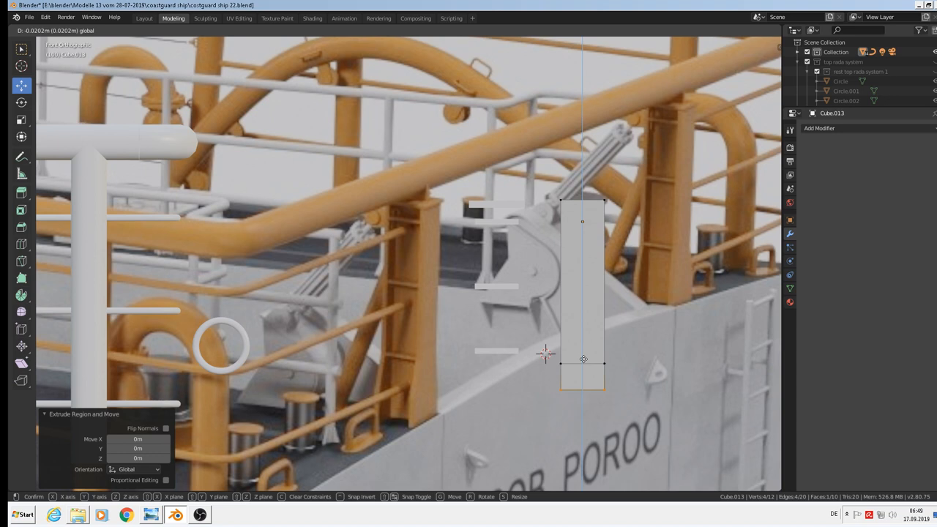
Extrude the turned copy's bottom downward into a tall vertical plate by the davit.
key(s)
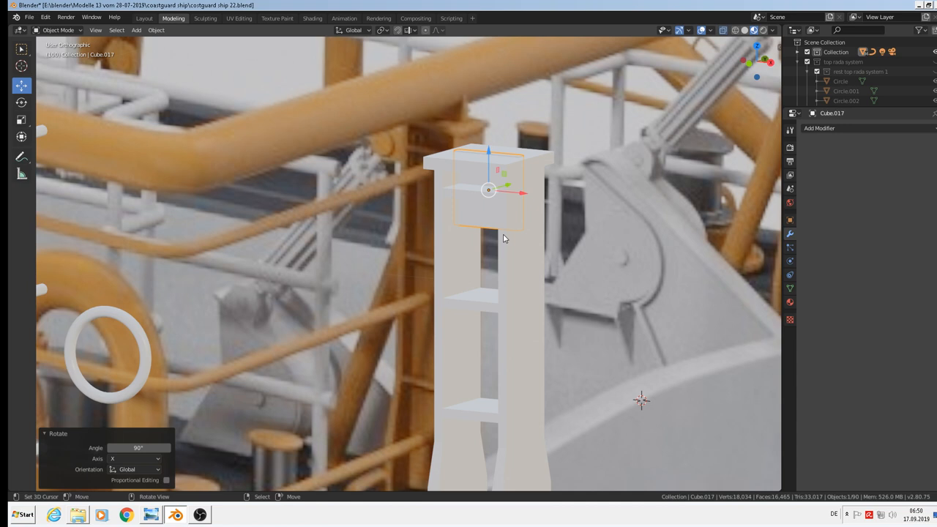
Turn the column 90 degrees and adjust the arrayed rungs to sit inside it.
key(Tab)
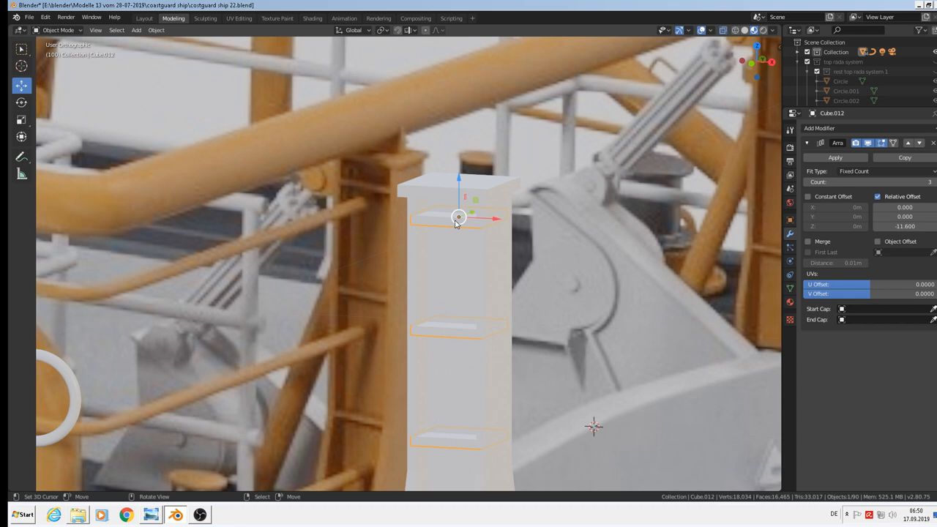
key(r)
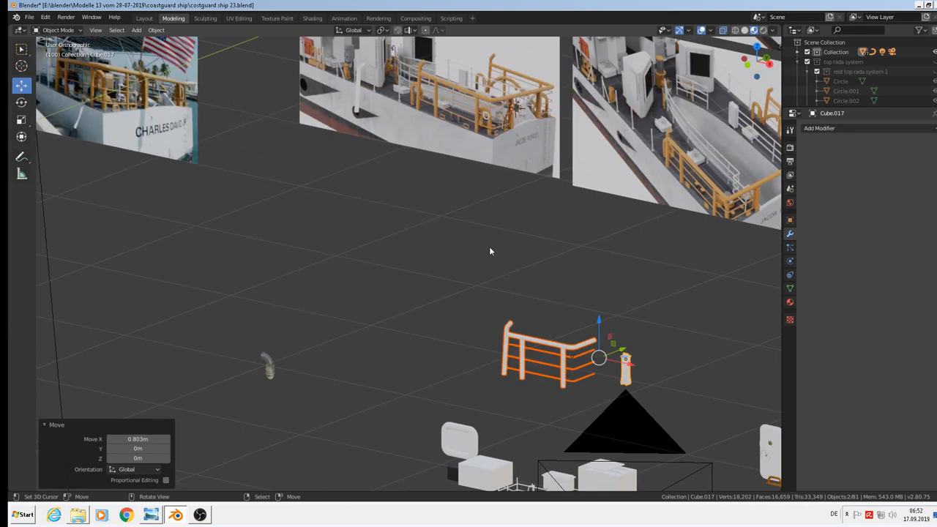
Move the orange railing assembly about 0.8 m along X into open space.
click(30, 18)
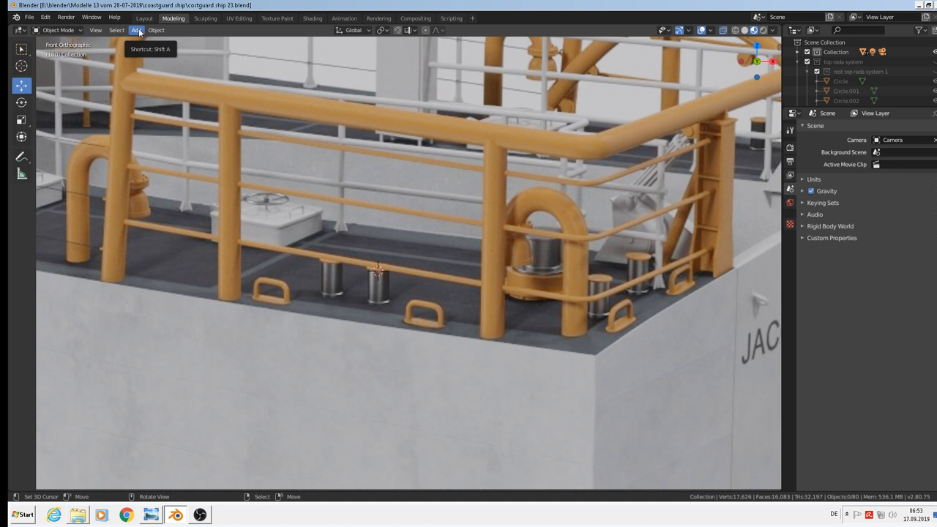
mouse_move(375, 303)
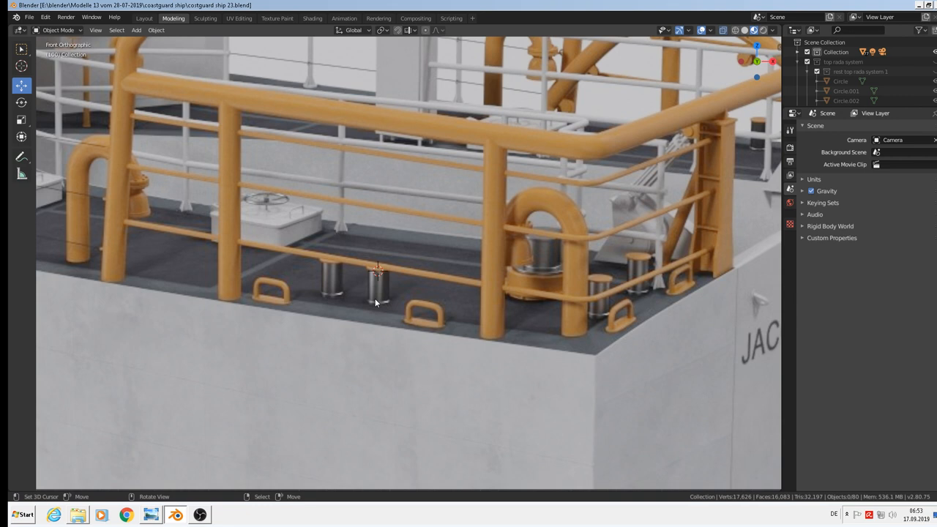
click(136, 30)
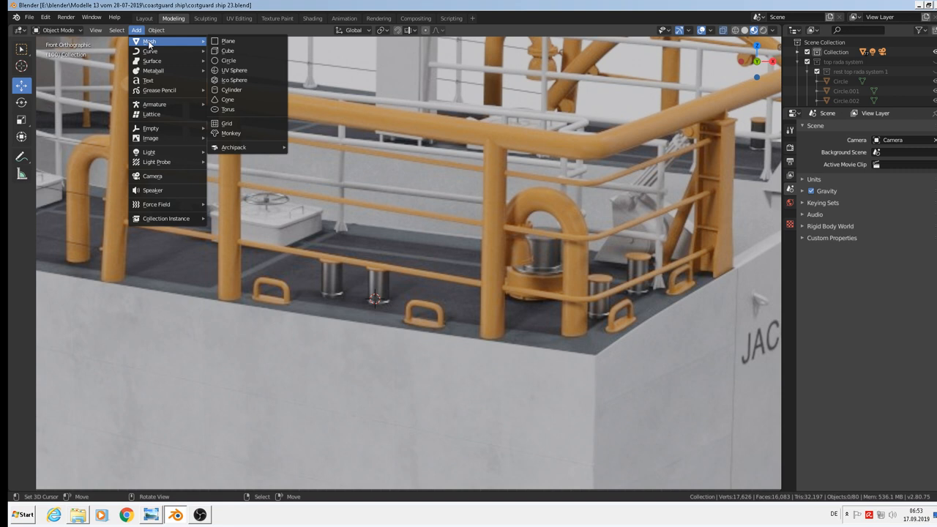
mouse_move(248, 89)
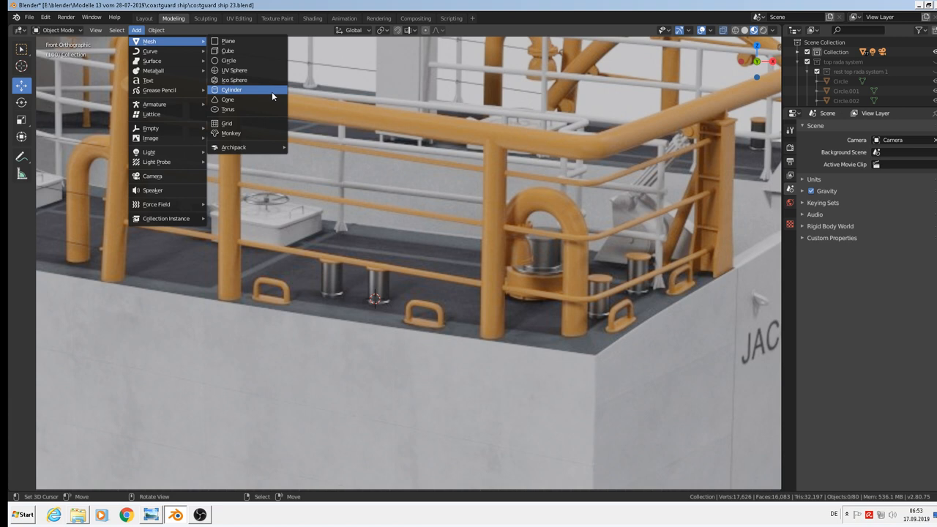
Add Cylinder.003 beside the bollard, scaled about 1.43 along Z, and enter Edit Mode.
click(231, 89)
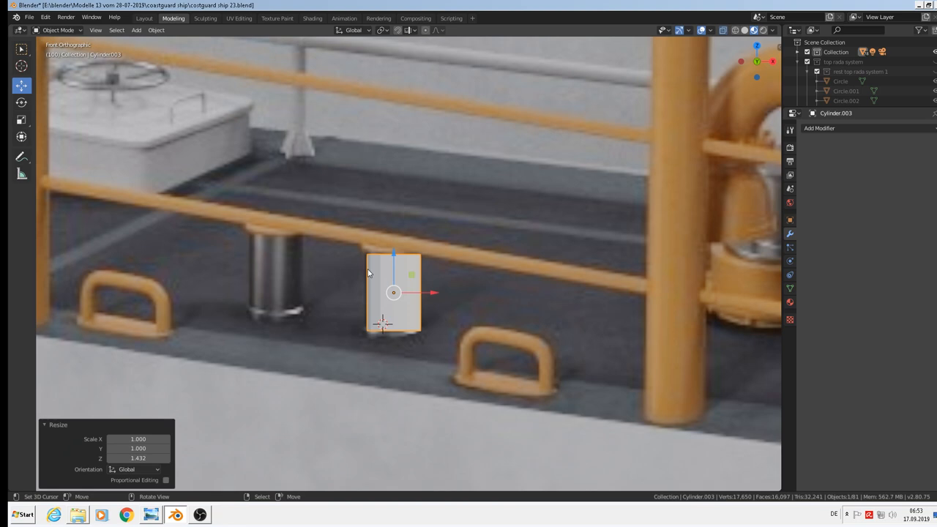
key(Tab)
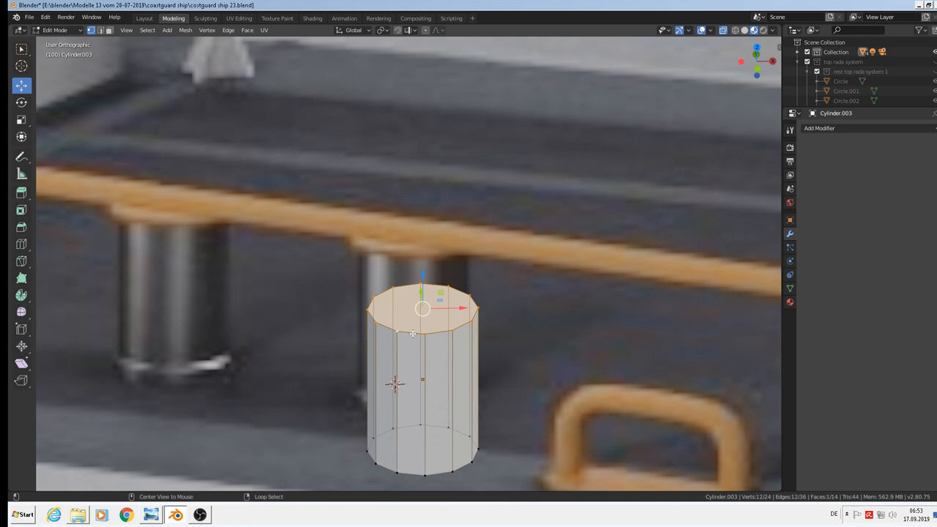
Extrude and bevel the cylinder's top faces into a widened, flared bollard cap.
key(e)
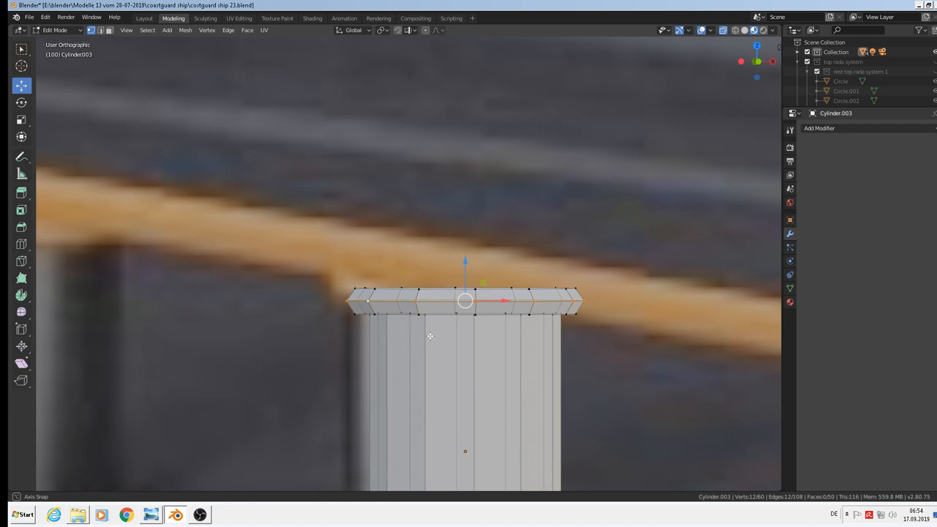
key(ctrl+b)
text(ye)
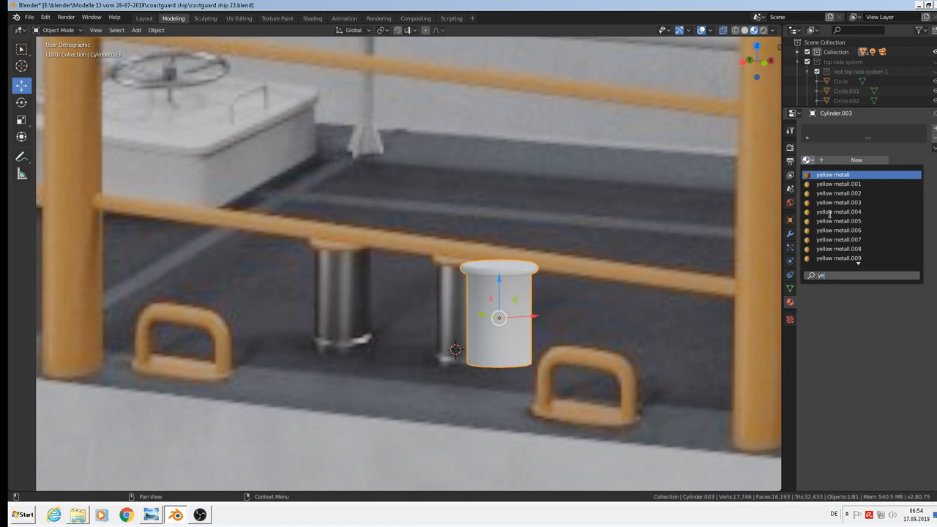
Assign the yellow metall material to the post and add a new material slot named 'steahl'.
click(832, 174)
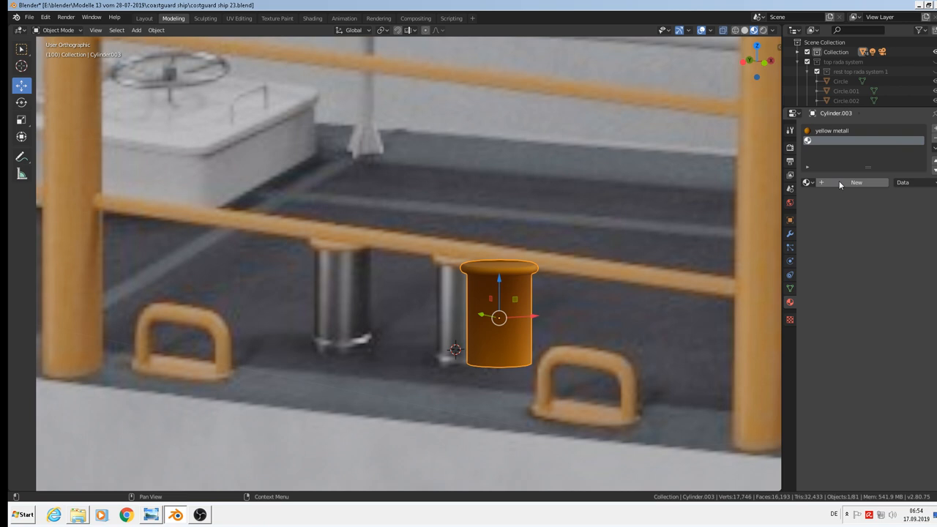
click(857, 181)
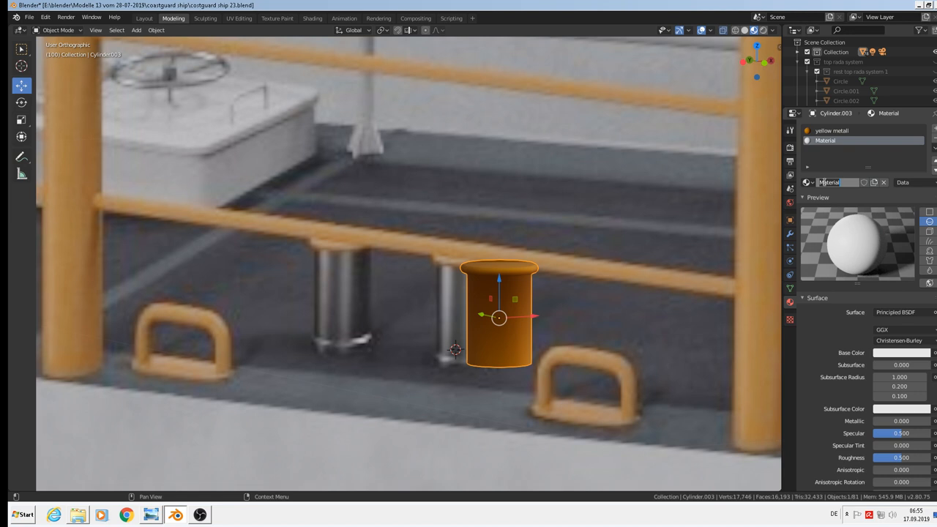
text(steahl)
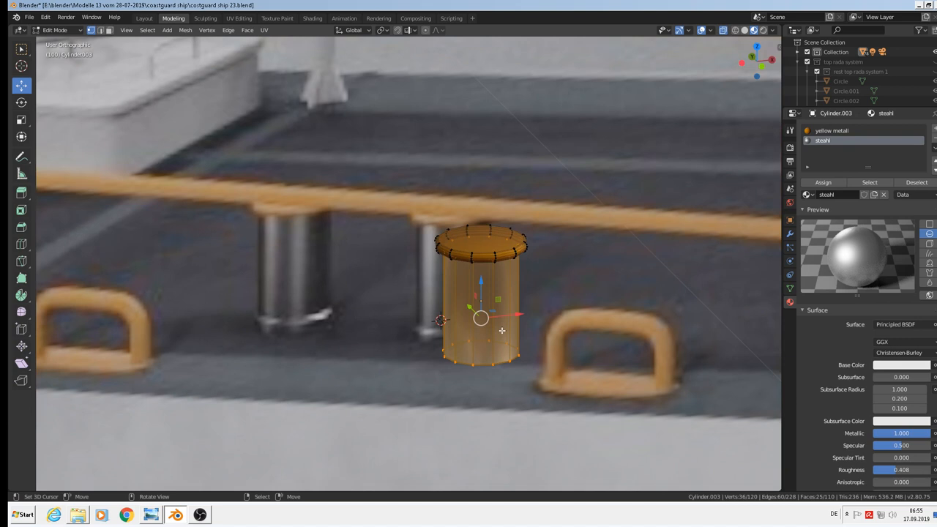
Give the post body the steel material while the cap stays yellow, toggling modes to check.
key(Tab)
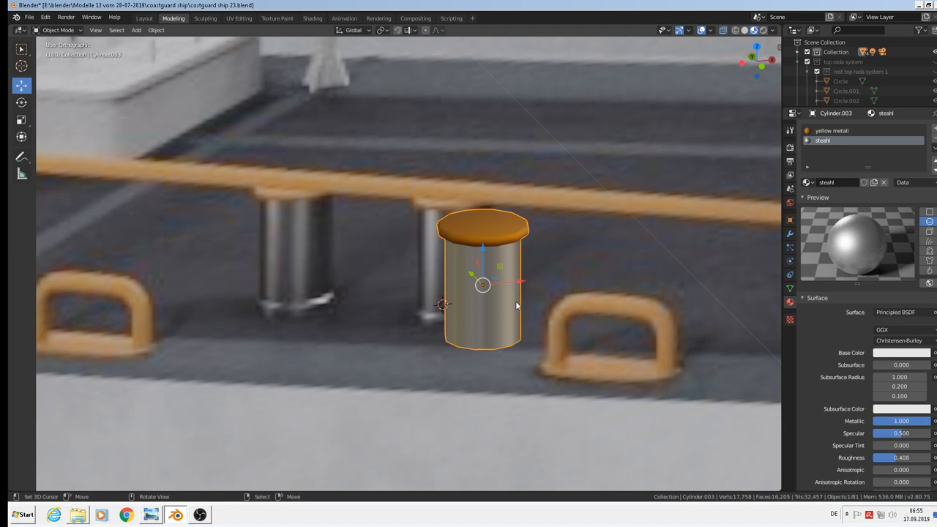
key(Tab)
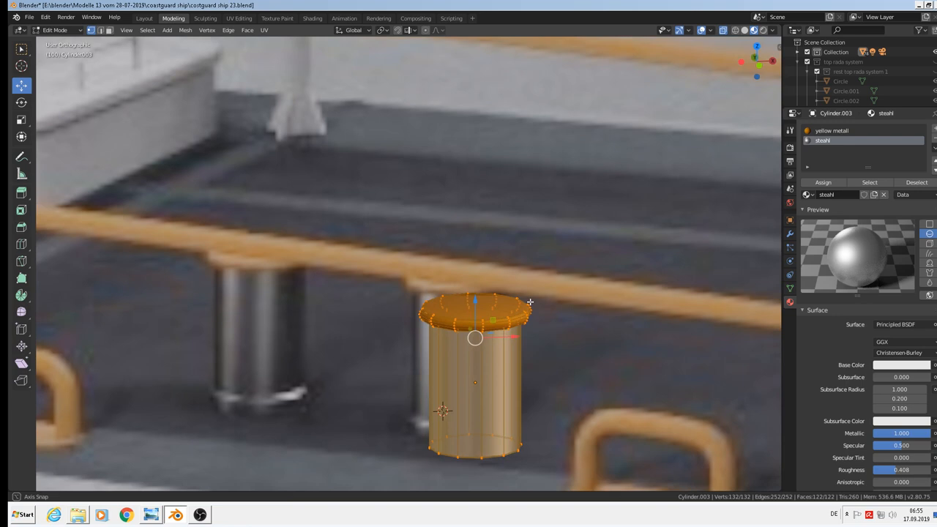
key(Tab)
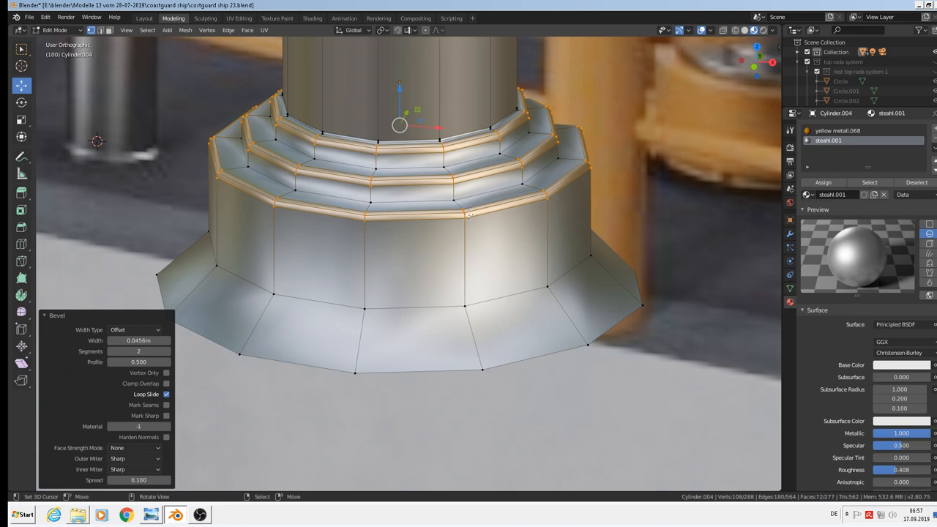
Finish Cylinder.004's bevelled, stepped flared base and leave Edit Mode.
key(Tab)
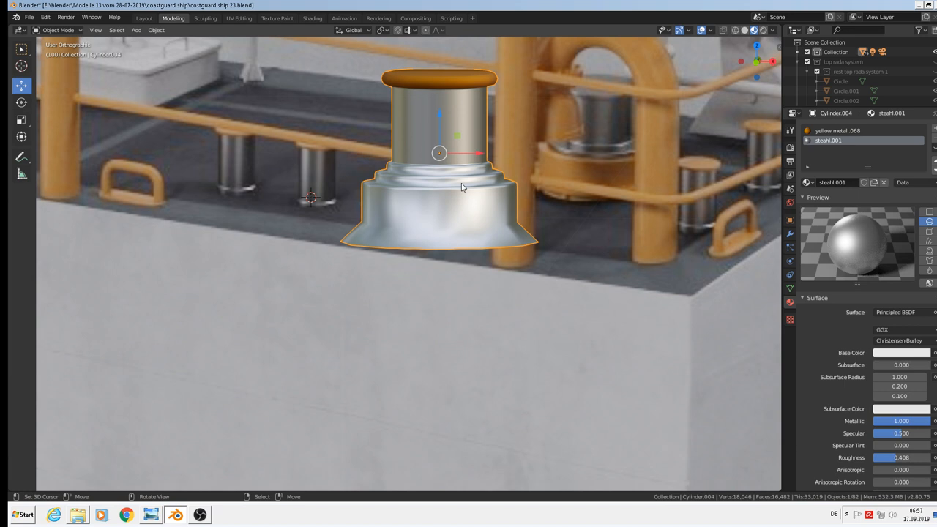
Colour the flared base faces yellow metall, reposition them, and view the bollard on the deck.
key(Tab)
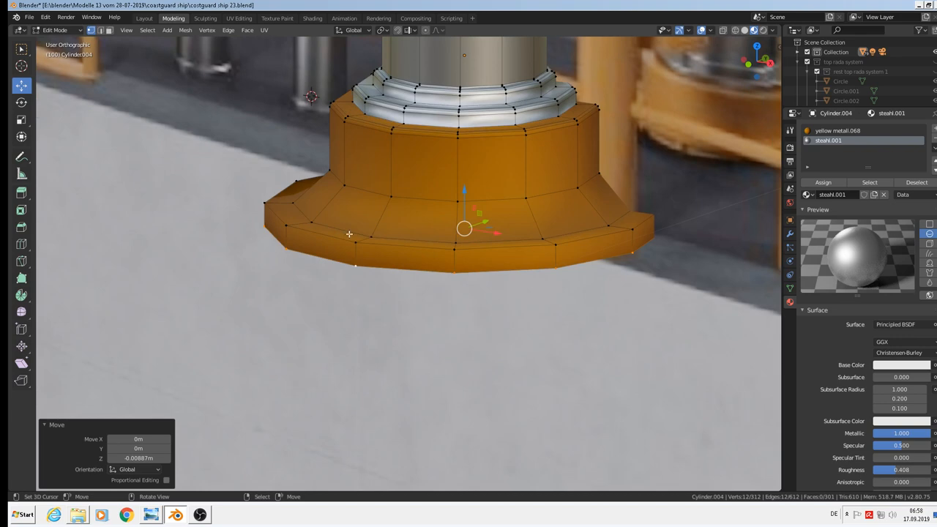
key(Tab)
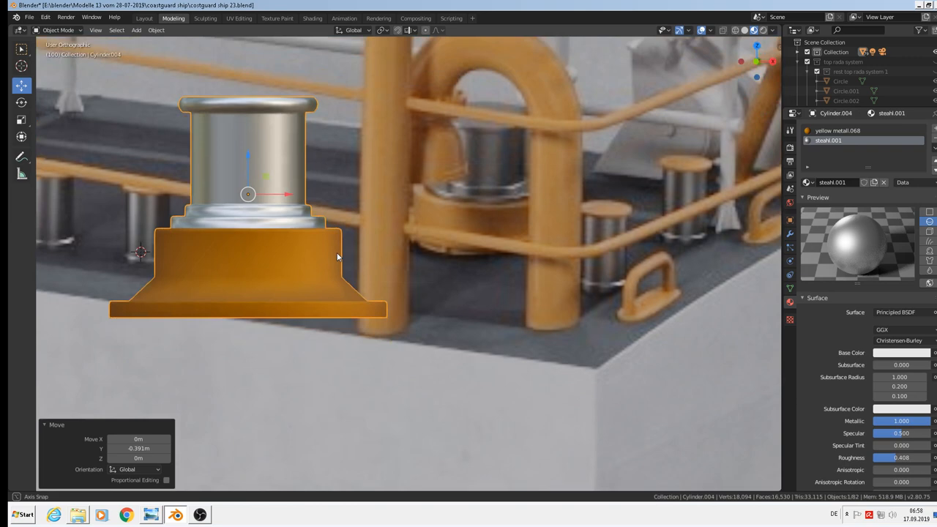
drag(336, 256, 374, 253)
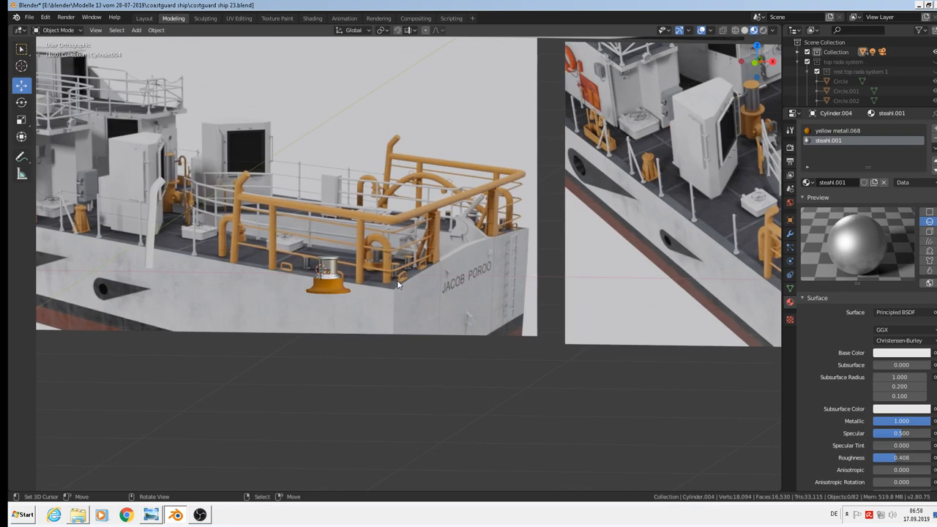
key(Tab)
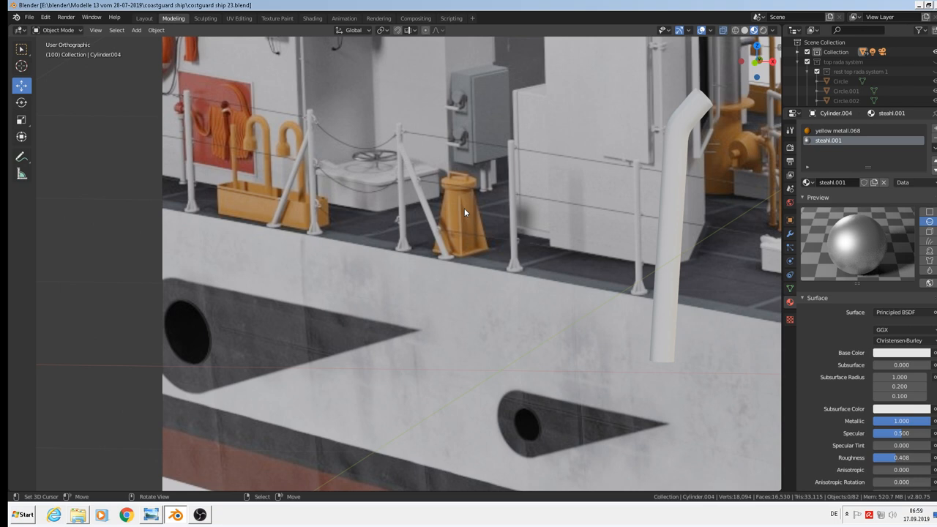
mouse_move(462, 212)
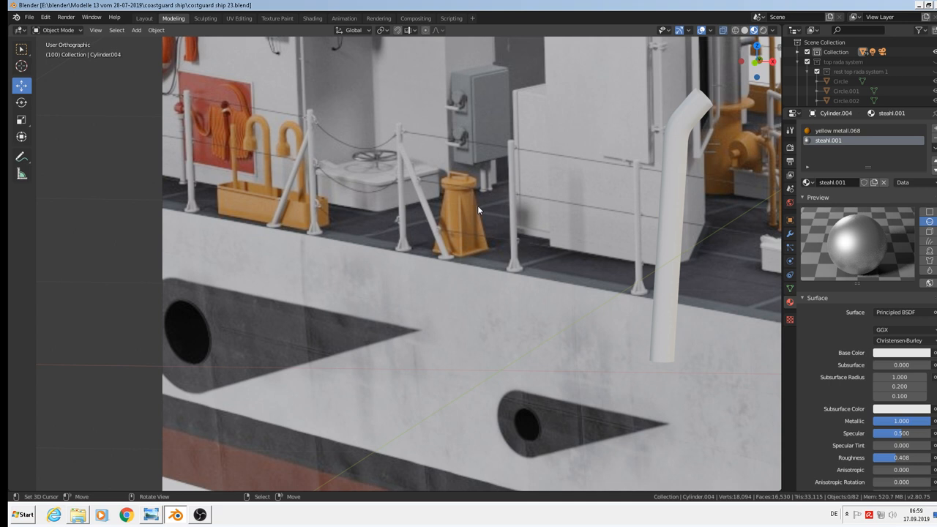
click(136, 30)
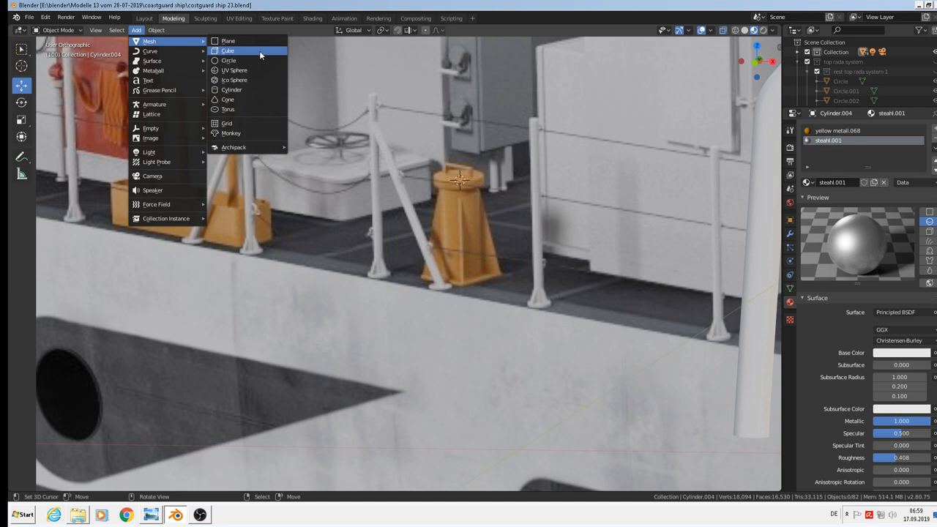
Add Cylinder.007, shape it with a flat square base plate and place it beside the orange bollard.
click(231, 89)
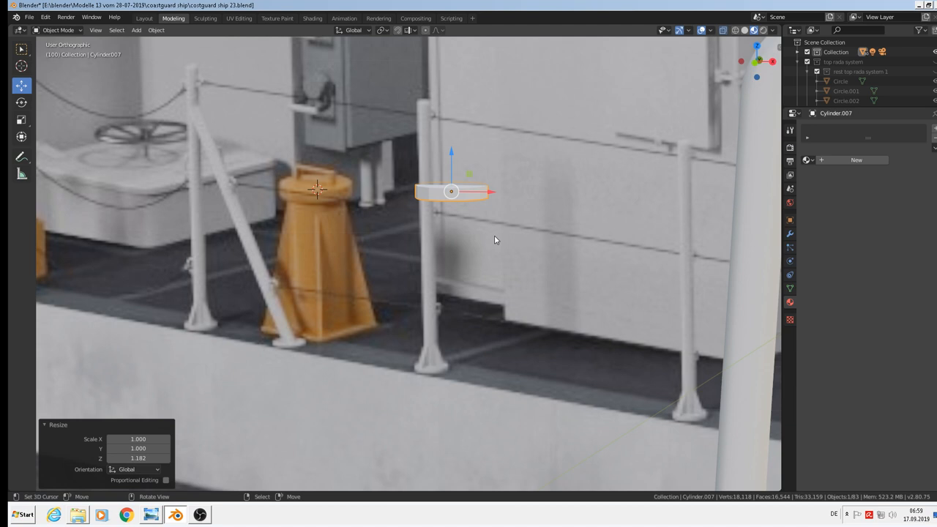
key(Tab)
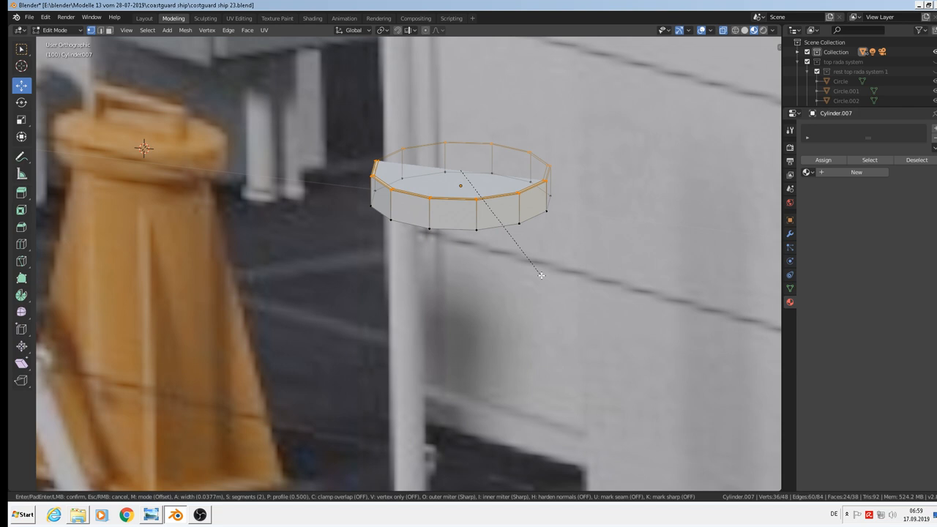
mouse_move(592, 300)
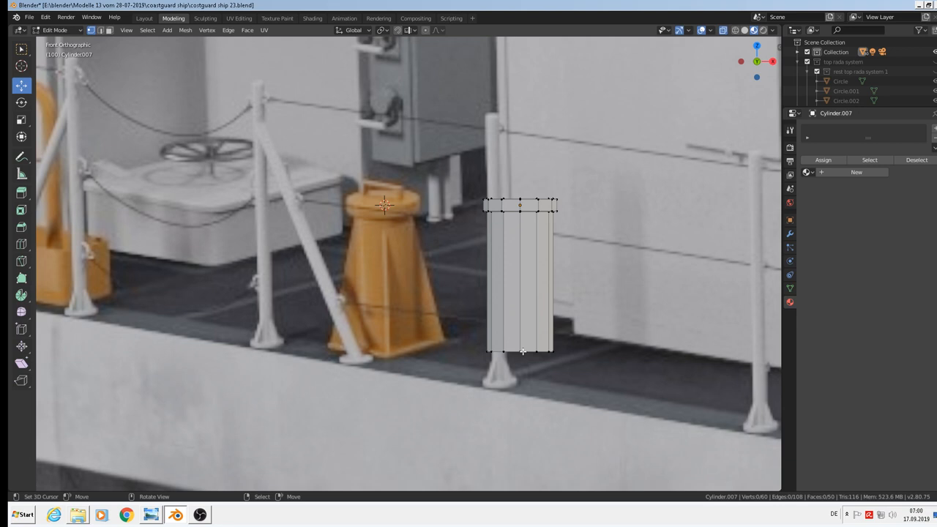
click(185, 30)
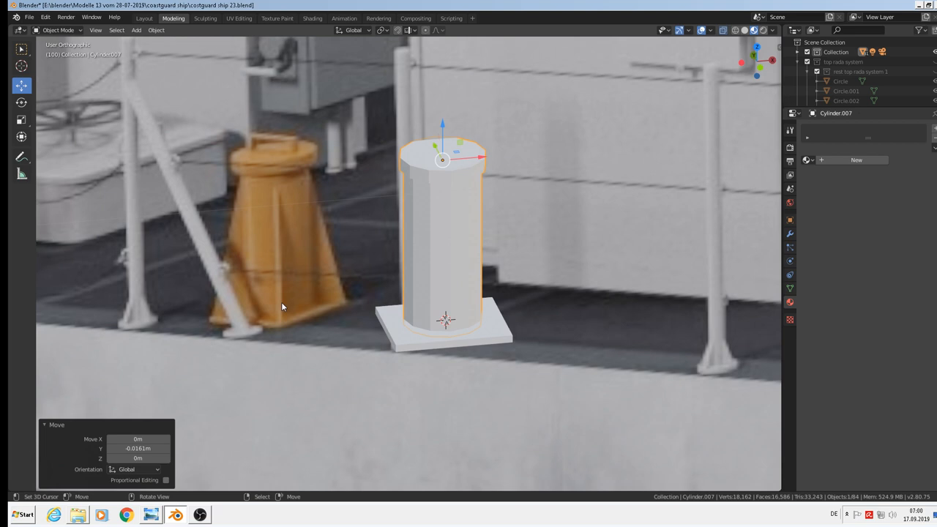
mouse_move(505, 349)
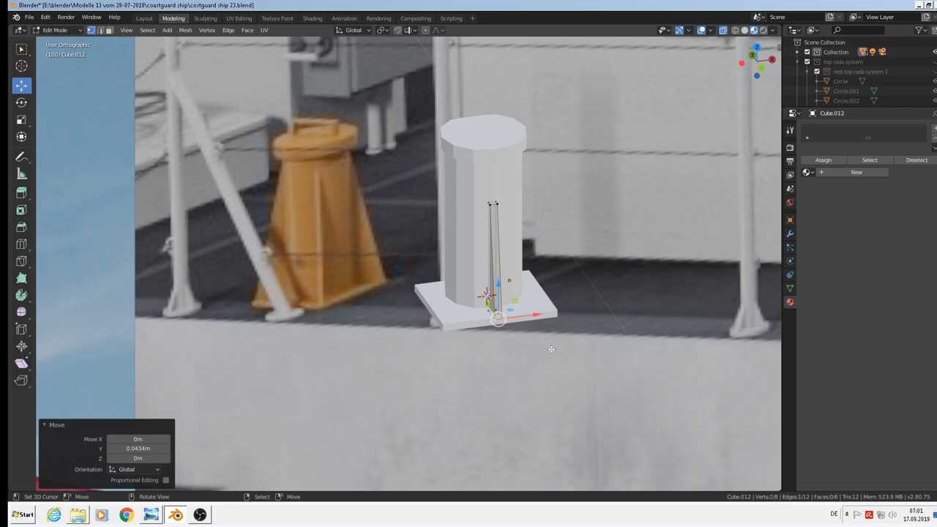
Place the thin strip Cube.012 against the column side just above its base plate.
key(Tab)
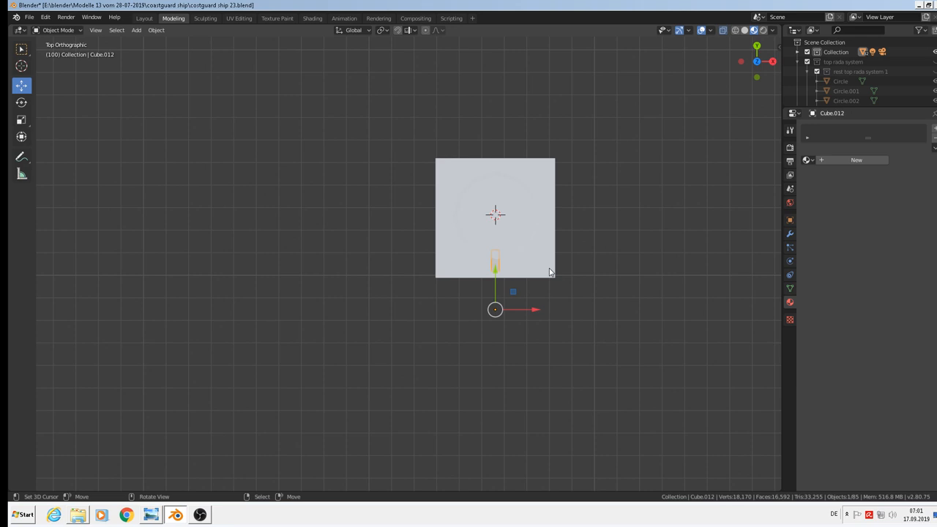
Set the strip's origin to the column centre and Spin it into 4 copies over 360°.
click(155, 29)
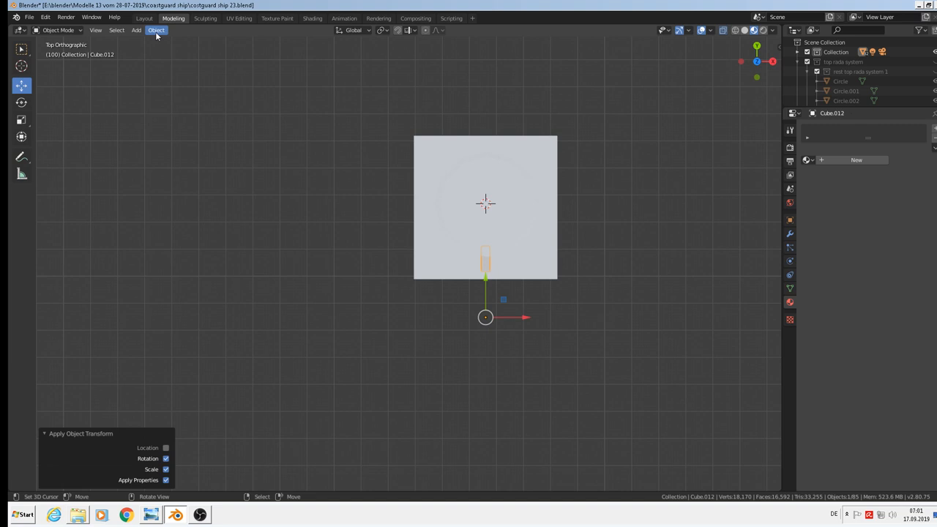
click(155, 29)
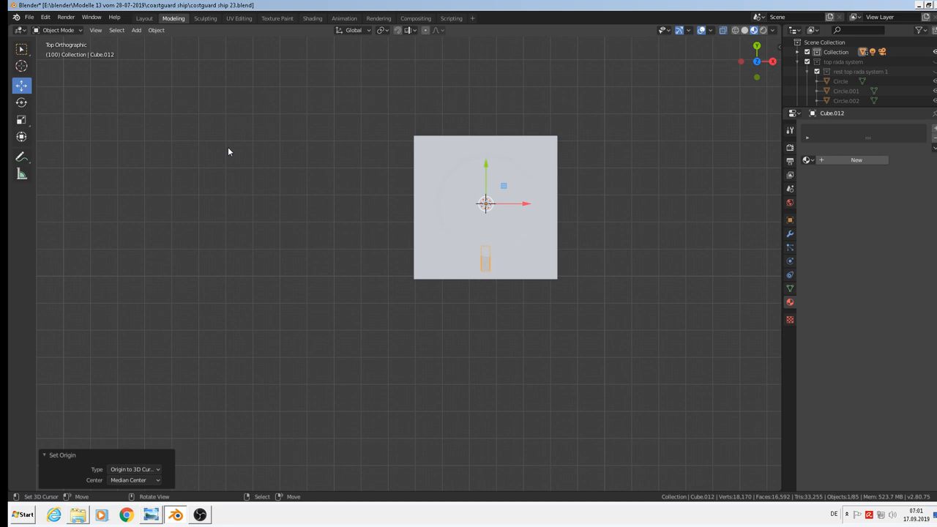
key(Tab)
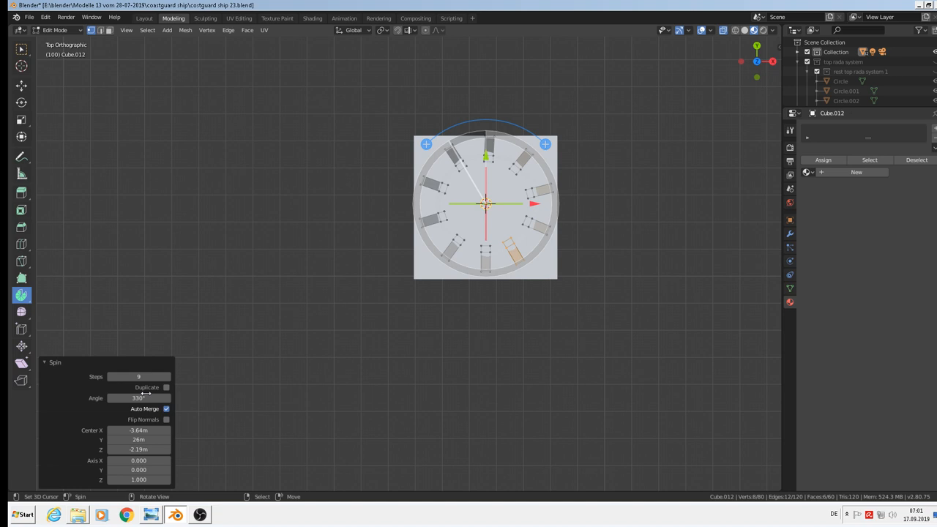
click(137, 377)
text(4)
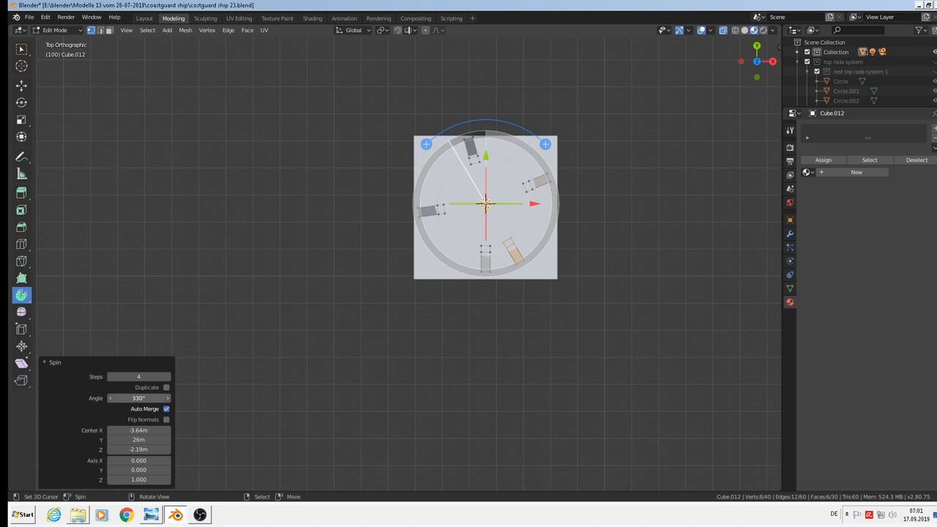
click(137, 398)
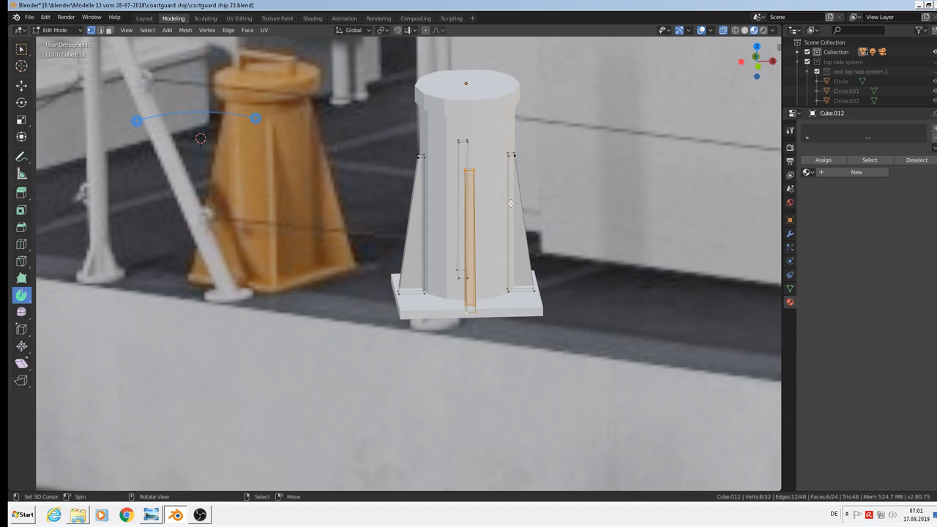
Add loop cuts near the column's base and below its top to define the cap rim.
key(Tab)
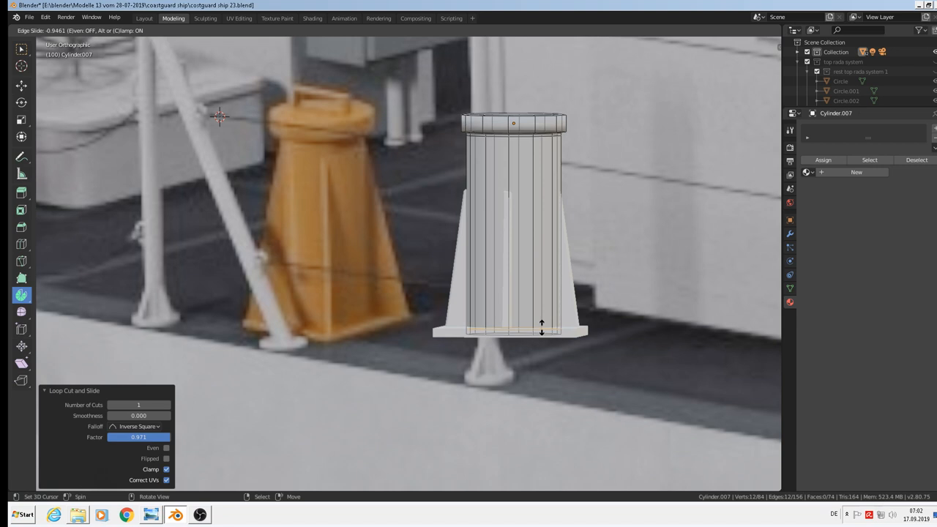
key(Tab)
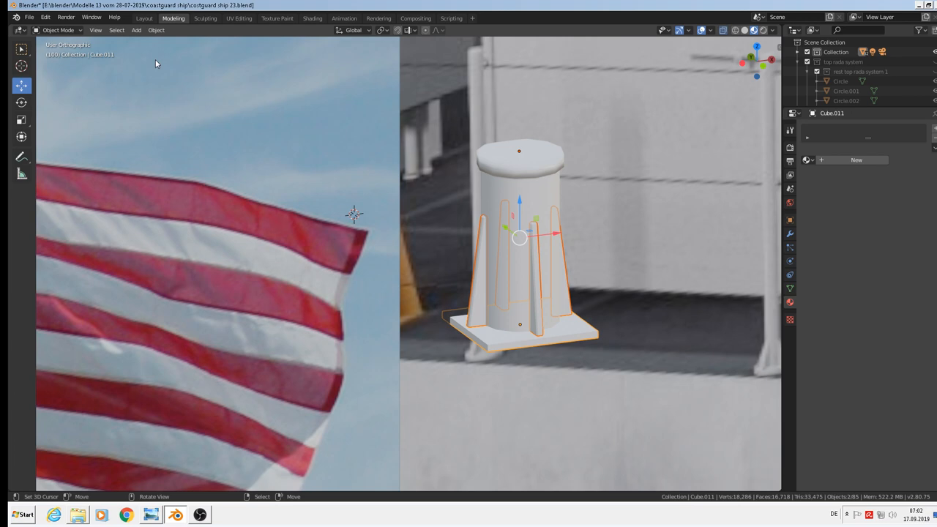
key(Tab)
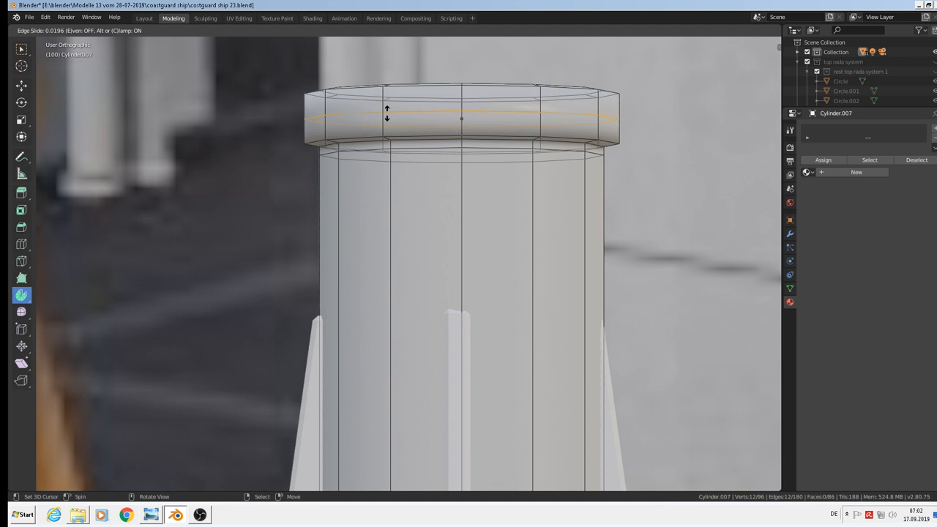
key(Tab)
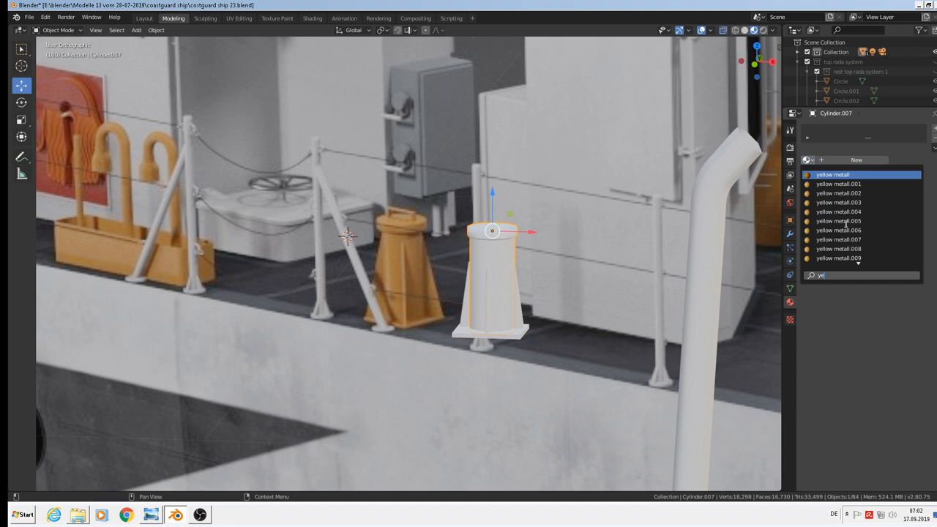
Assign the yellow metal material to Cylinder.007 so the column turns orange.
click(837, 174)
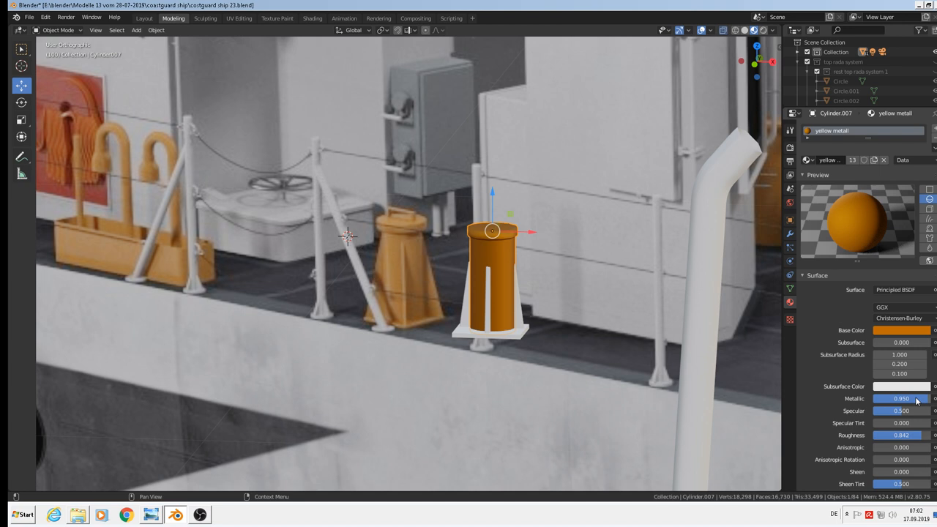
click(900, 398)
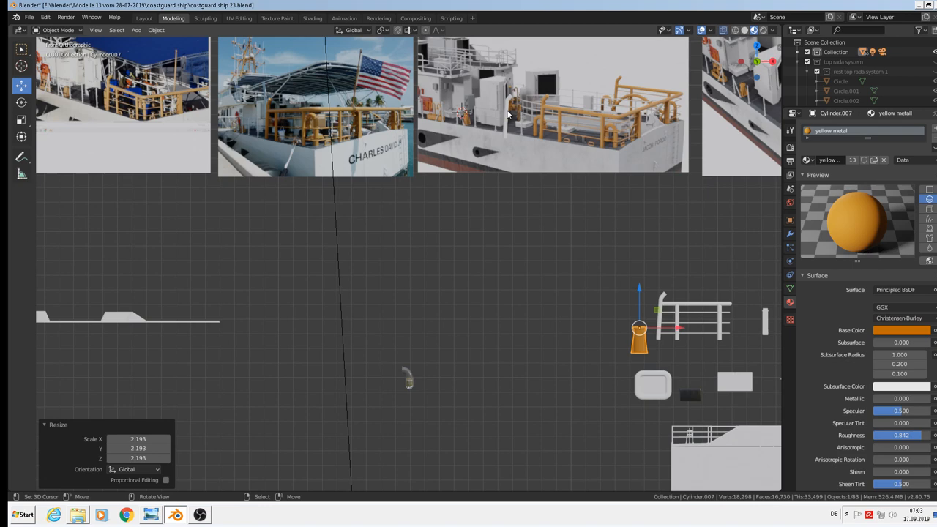
Duplicate the orange Bezier handle along X and confirm the copy's position.
key(x)
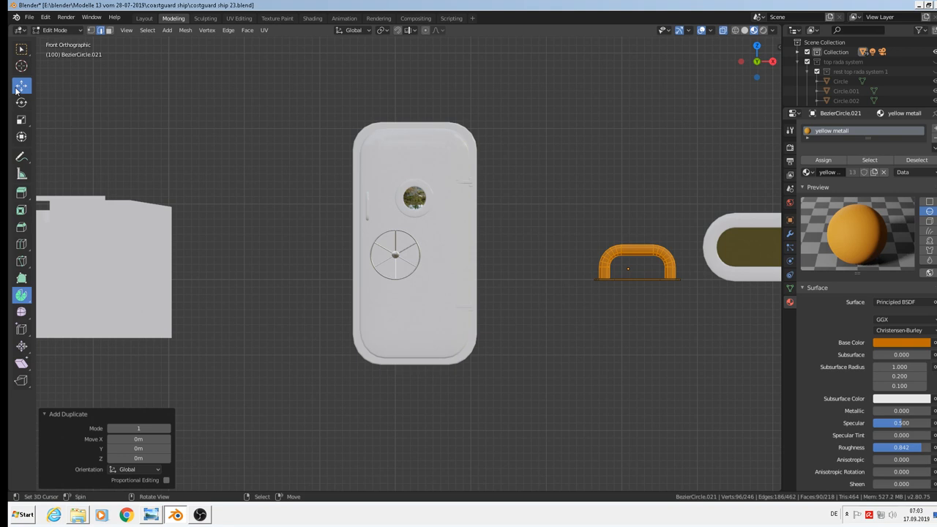
key(Tab)
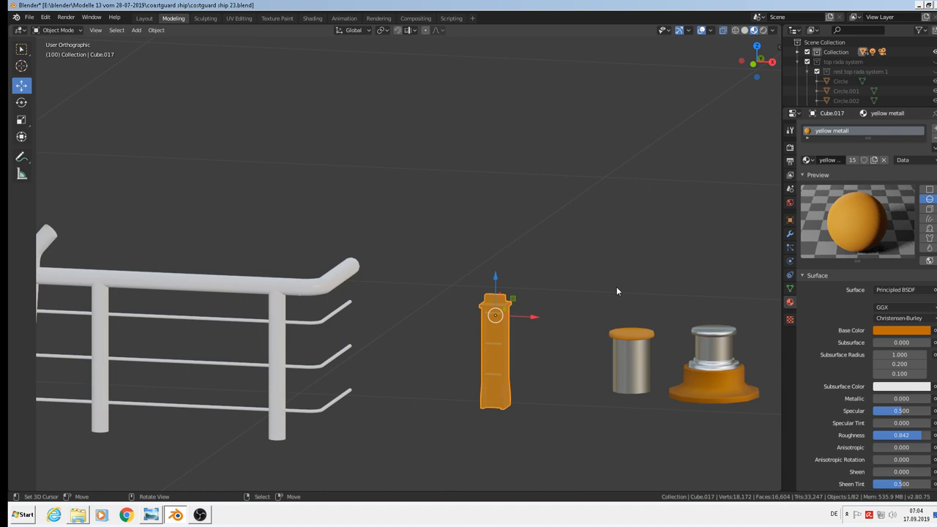
Zoom out to check the handles and posts placed on the deck.
scroll(down, 3)
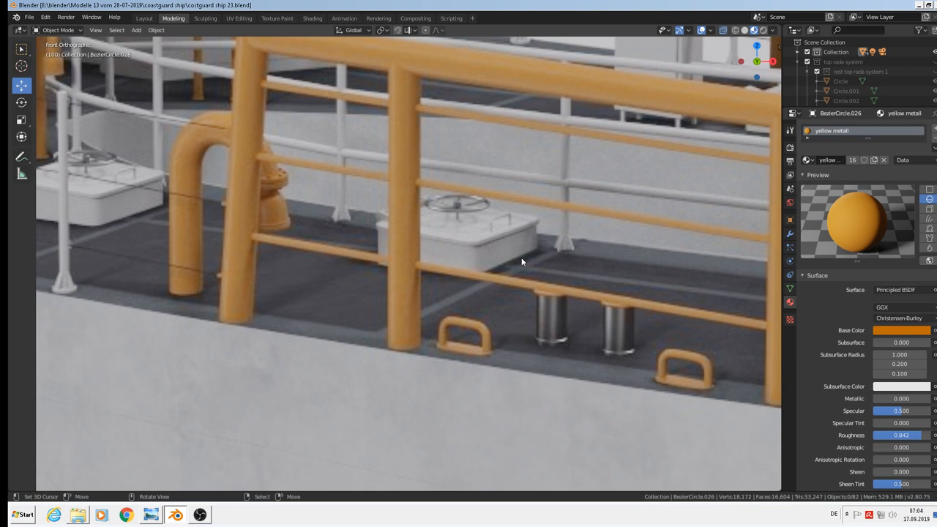
mouse_move(553, 233)
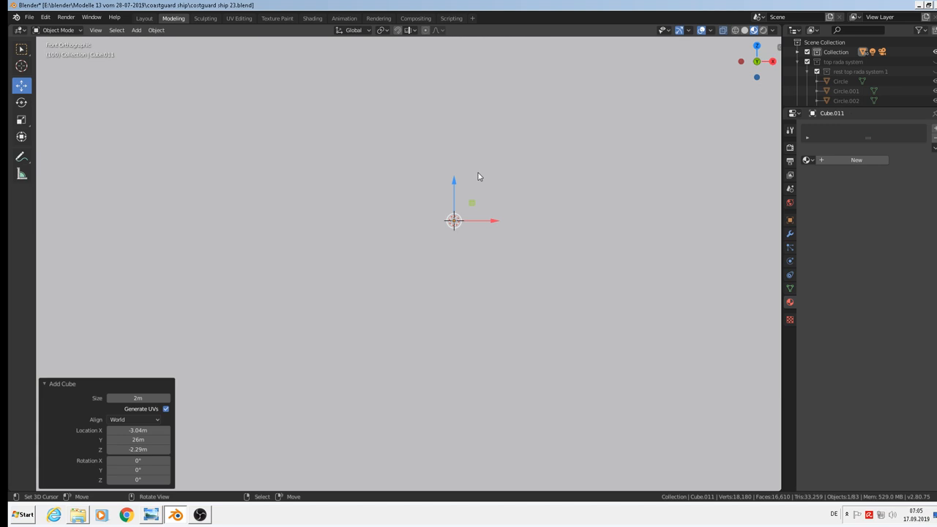
Shrink the new cube to about 0.844 and begin flattening it along Z into a slab.
key(s)
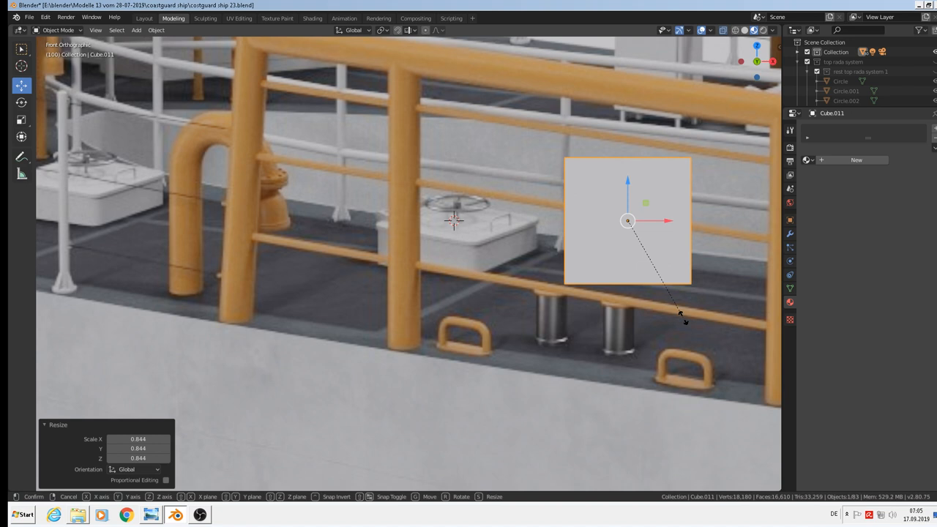
key(z)
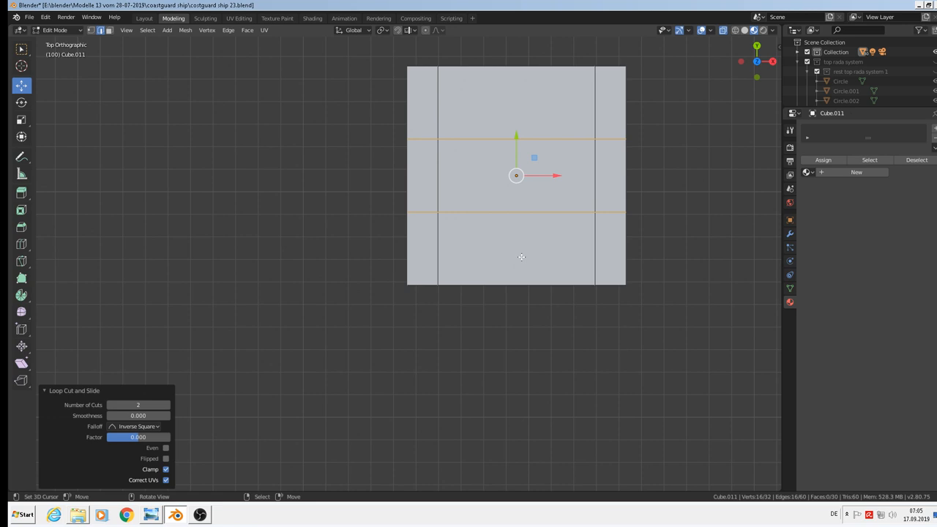
Scale the cube flat into a thin slab ready for loop cuts near its edges.
key(s)
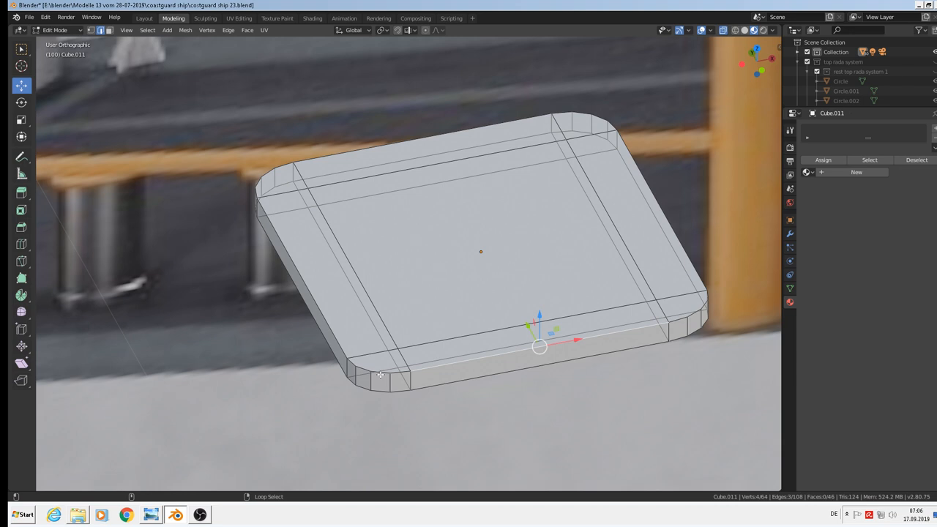
Loop-select edges around the bevelled slab, then select all its geometry.
click(395, 369)
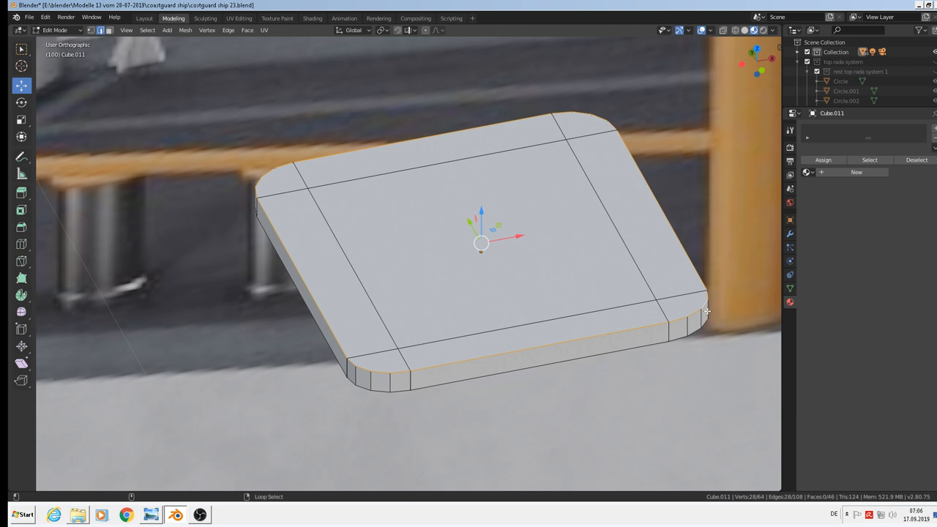
mouse_move(545, 240)
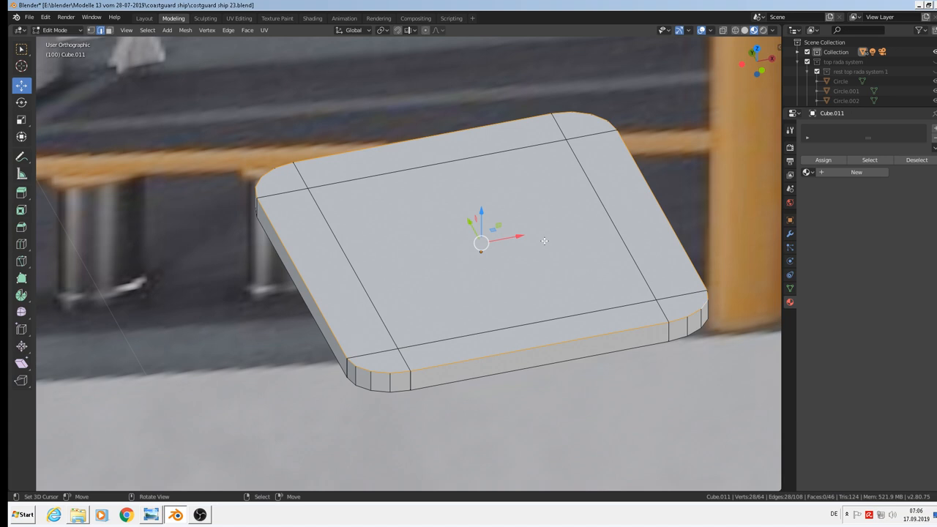
key(a)
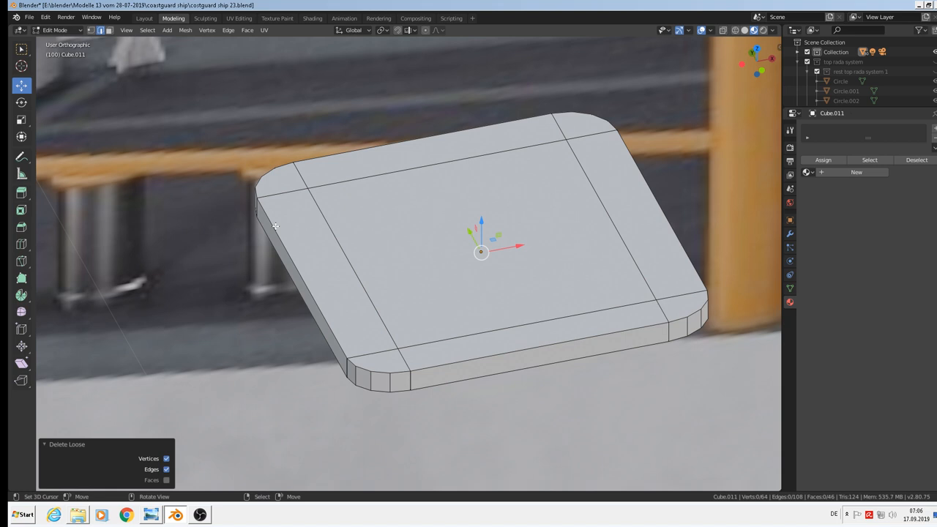
Run Mesh > Clean Up to delete loose geometry and split the slab's non-planar faces.
click(185, 30)
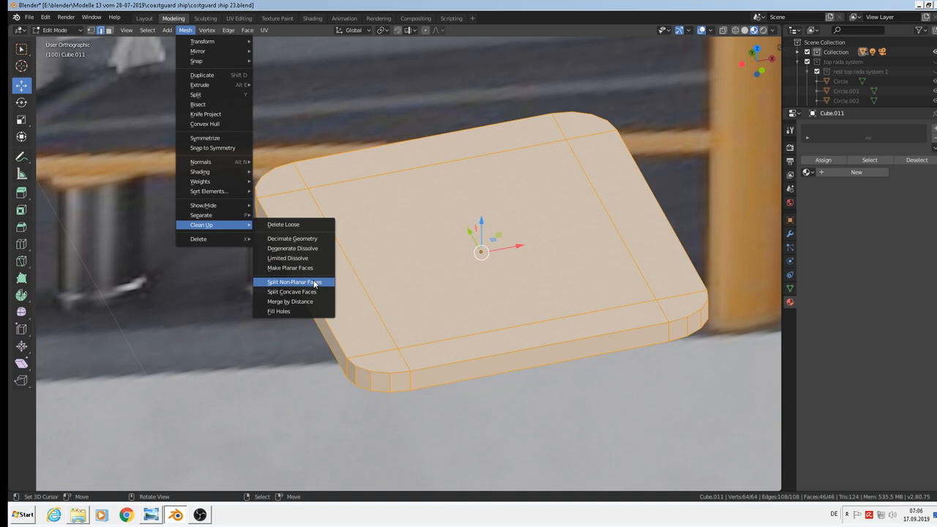
click(289, 301)
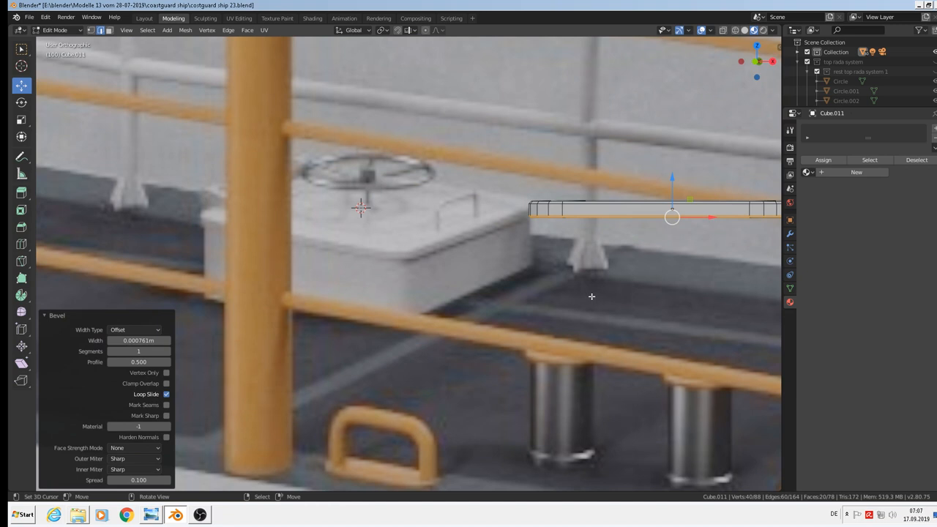
Finish the lid's small single-segment edge bevel and return to Object Mode.
key(Tab)
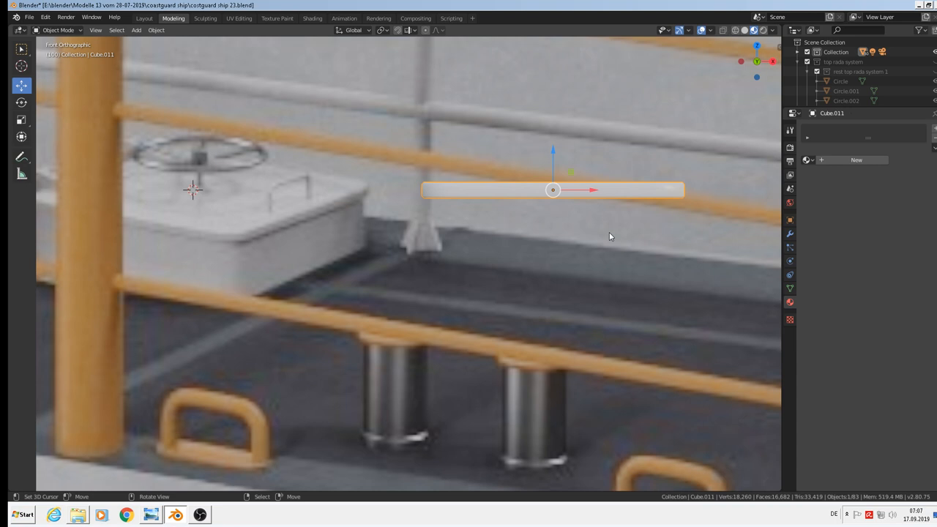
Duplicate the lid into Cube.012 and extend it downward as the white box body.
key(Shift+D)
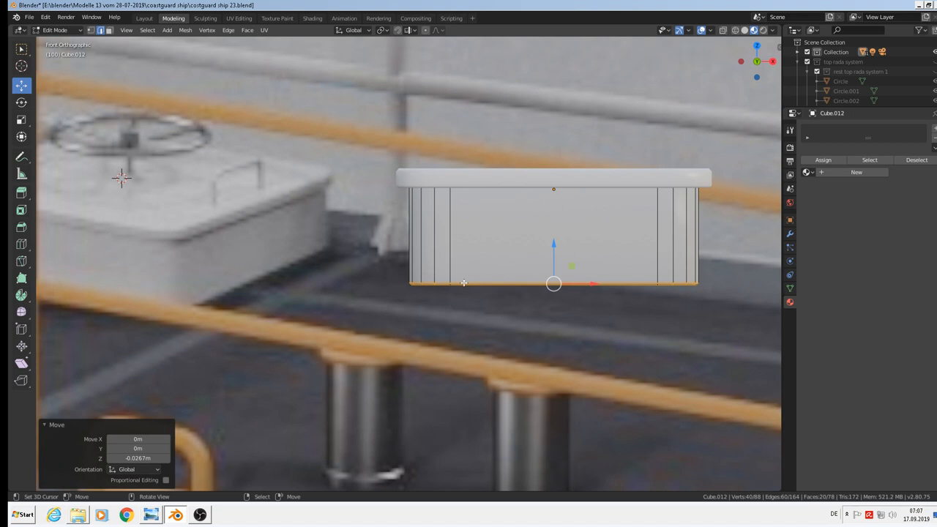
key(Tab)
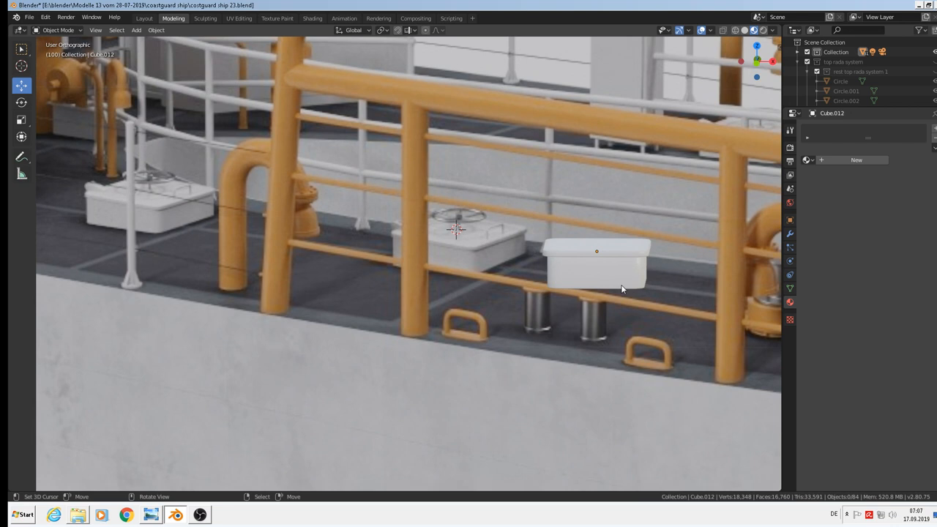
click(596, 264)
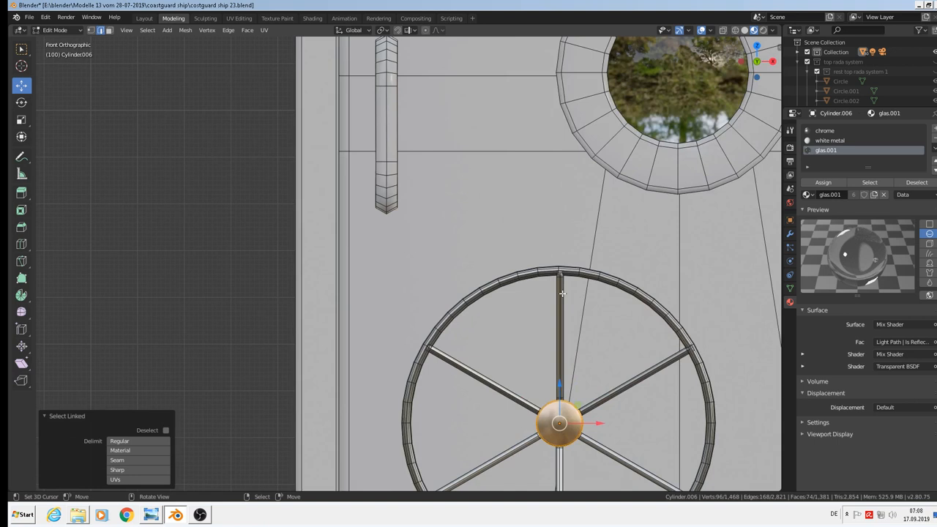
Select the door's whole connected spoked wheel with L for separating a copy.
click(559, 293)
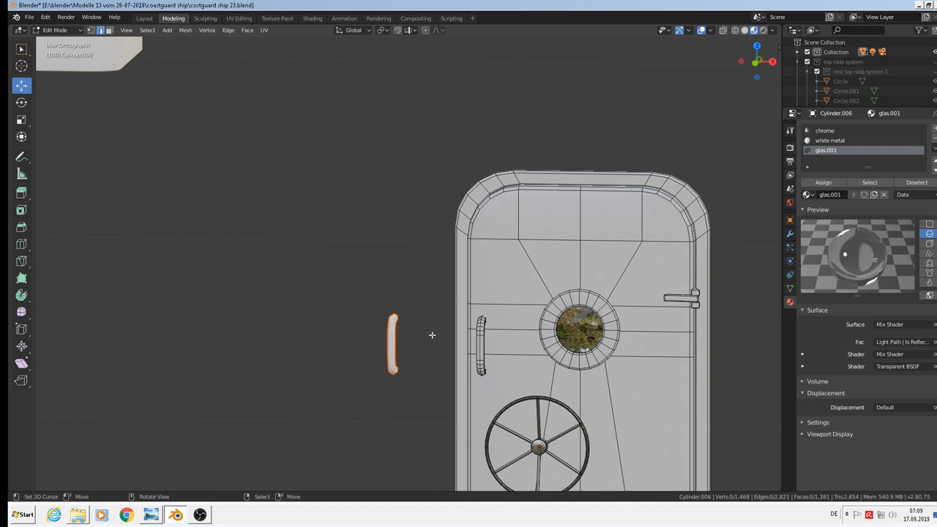
Place the duplicated grab handle beside the door as its own separate piece.
click(155, 29)
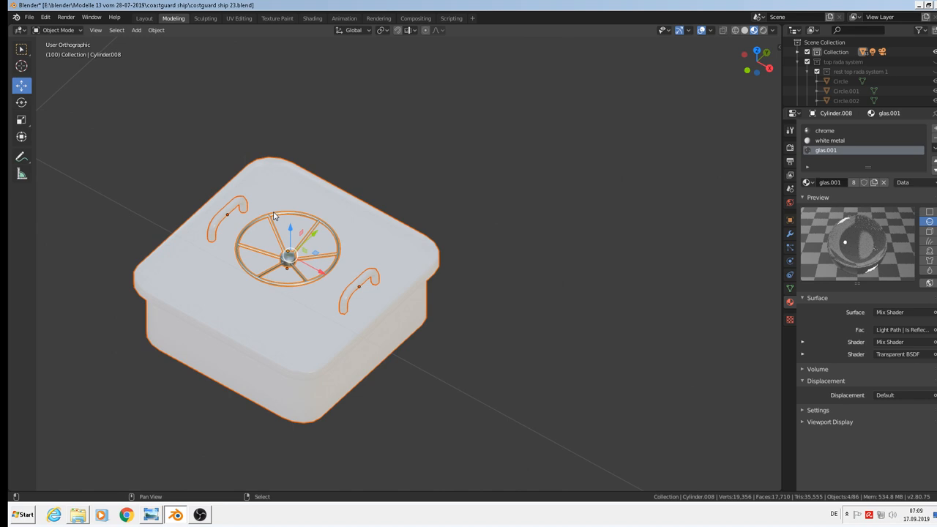
Join the beveled box, spoked wheel and two handles into one object.
click(29, 18)
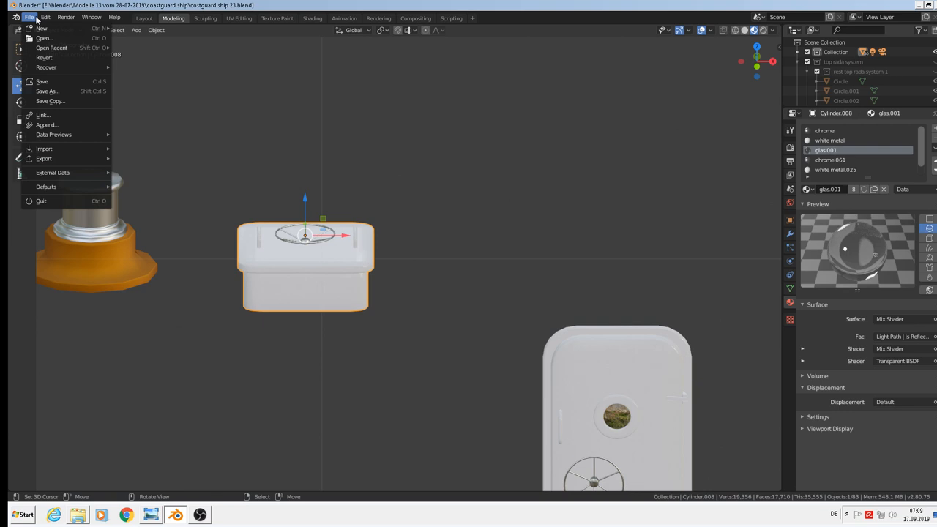